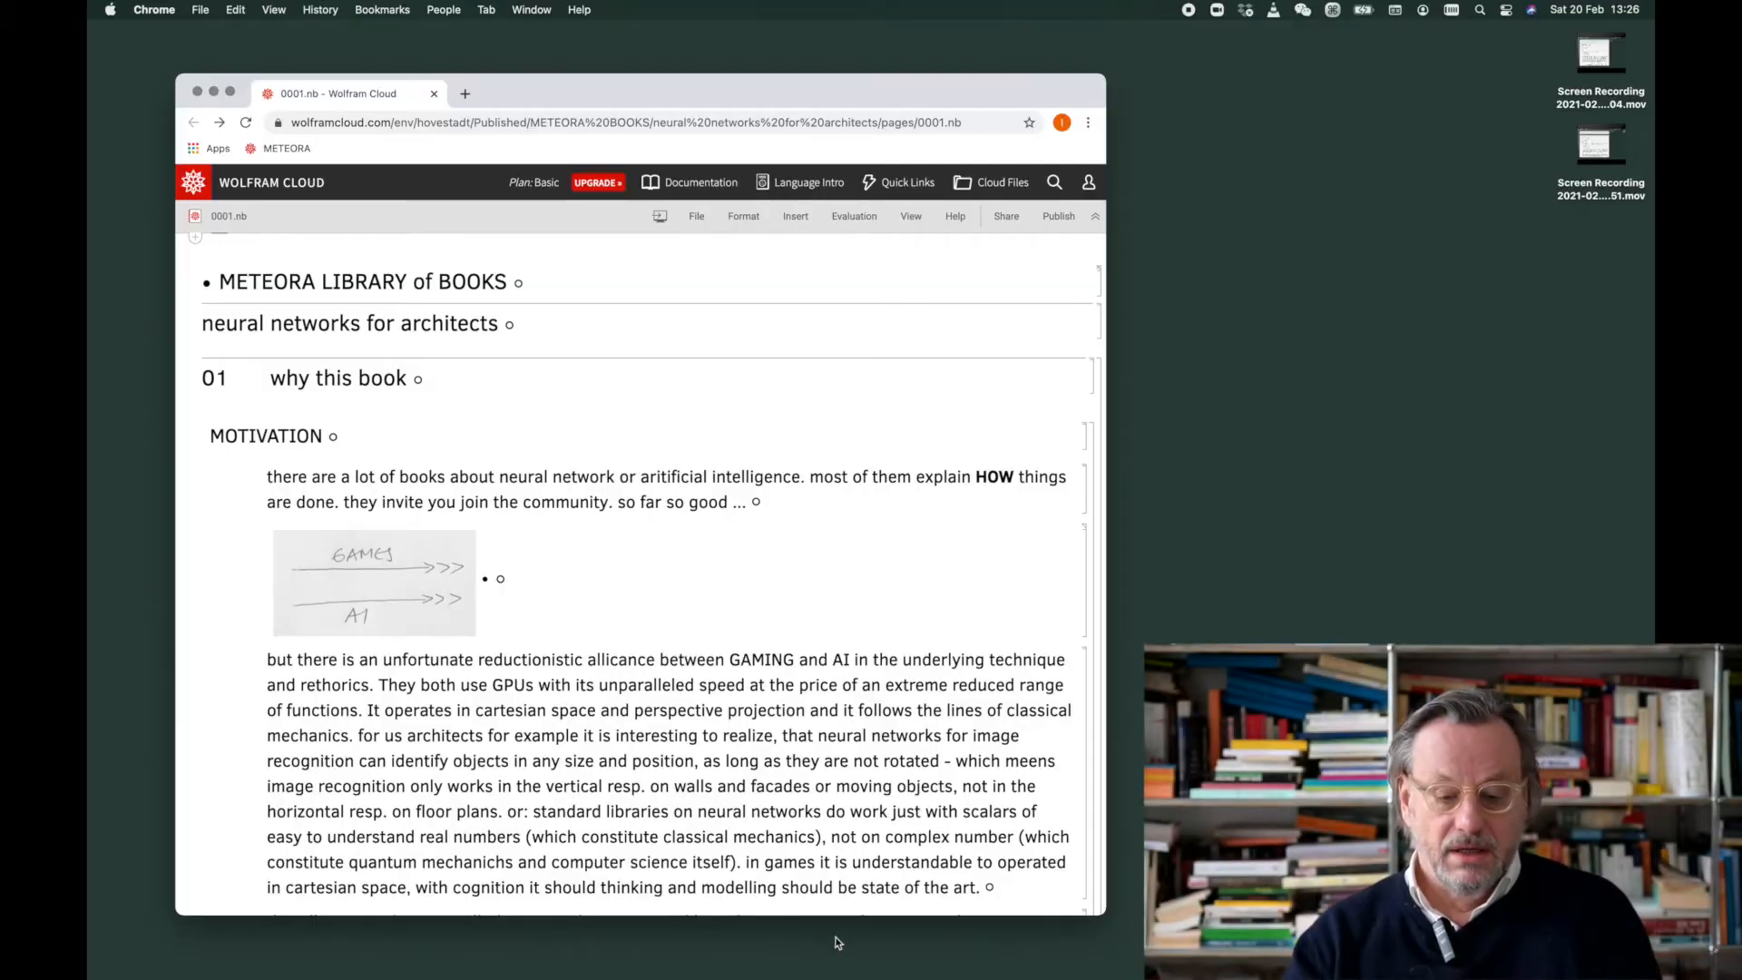
pyautogui.scroll(-3)
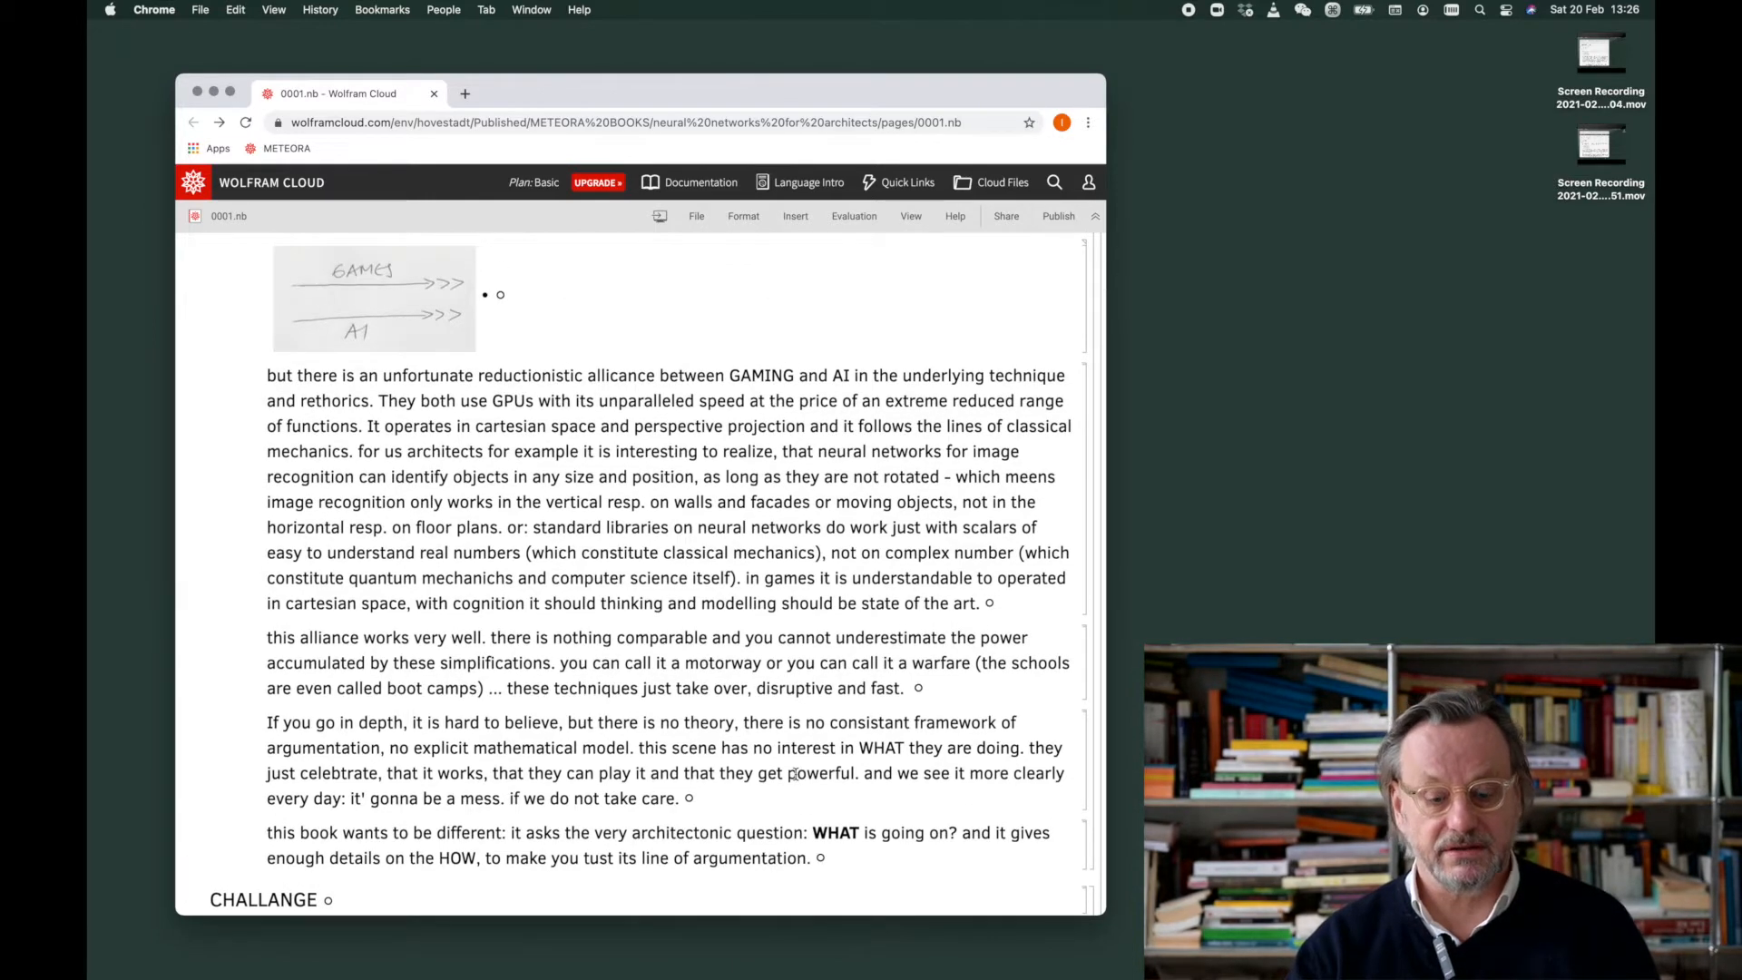
pyautogui.scroll(-3)
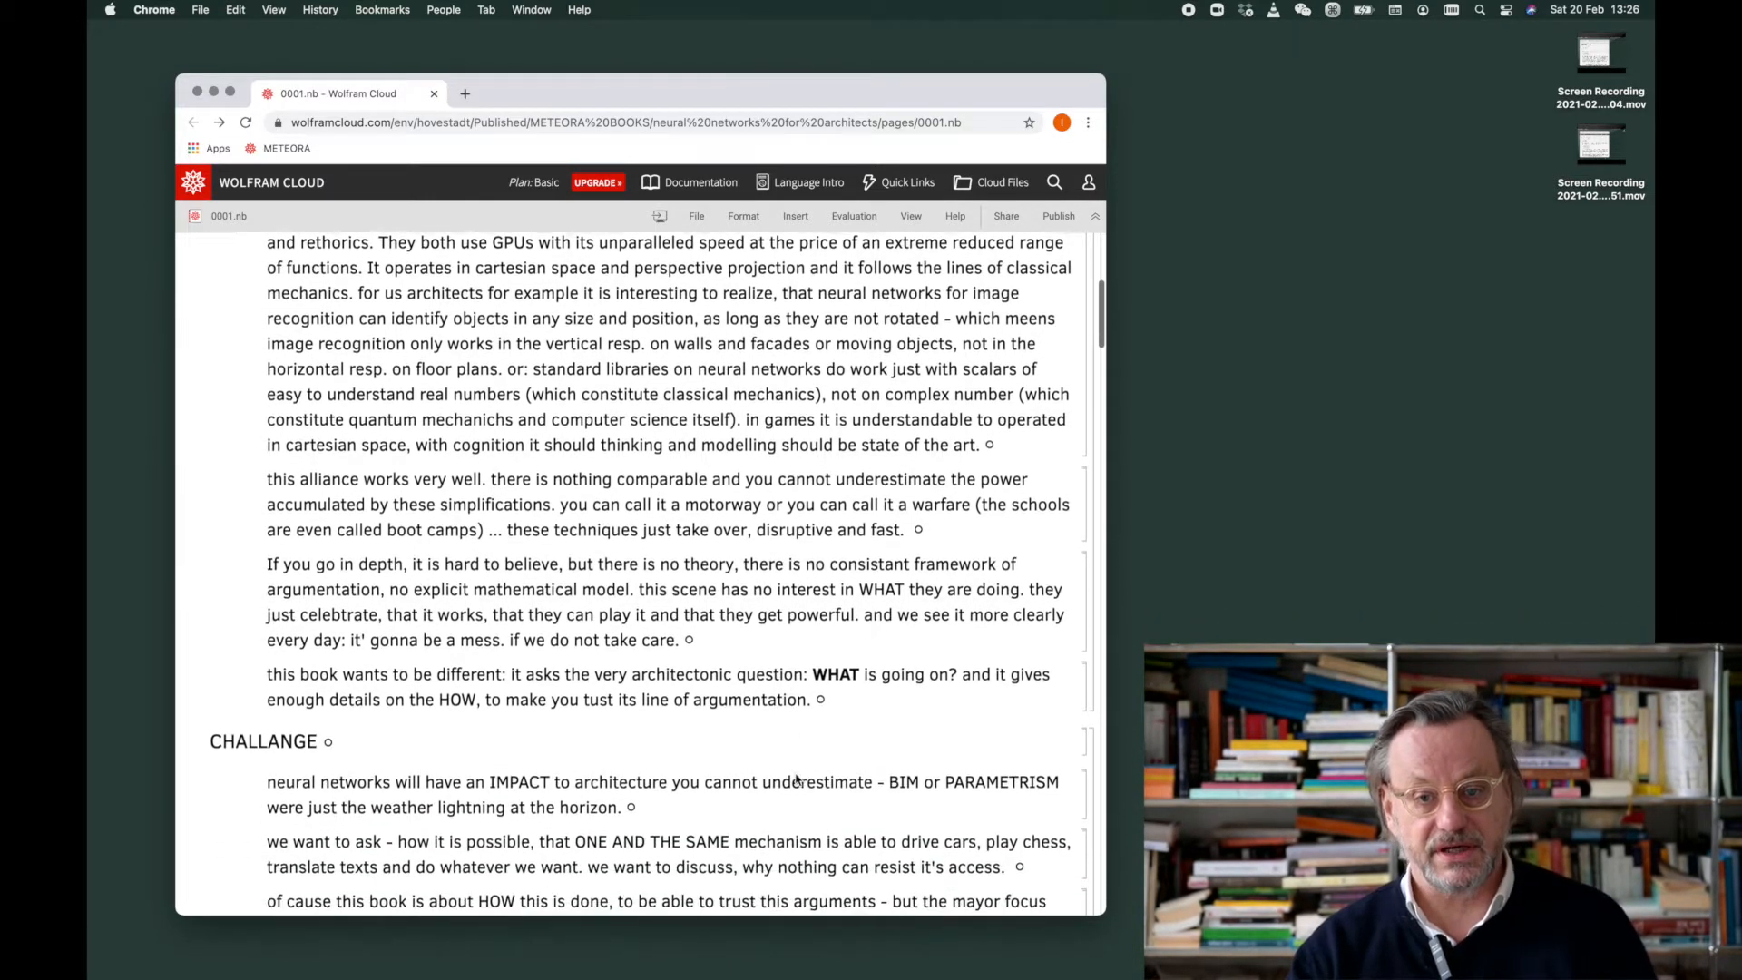
pyautogui.scroll(-3)
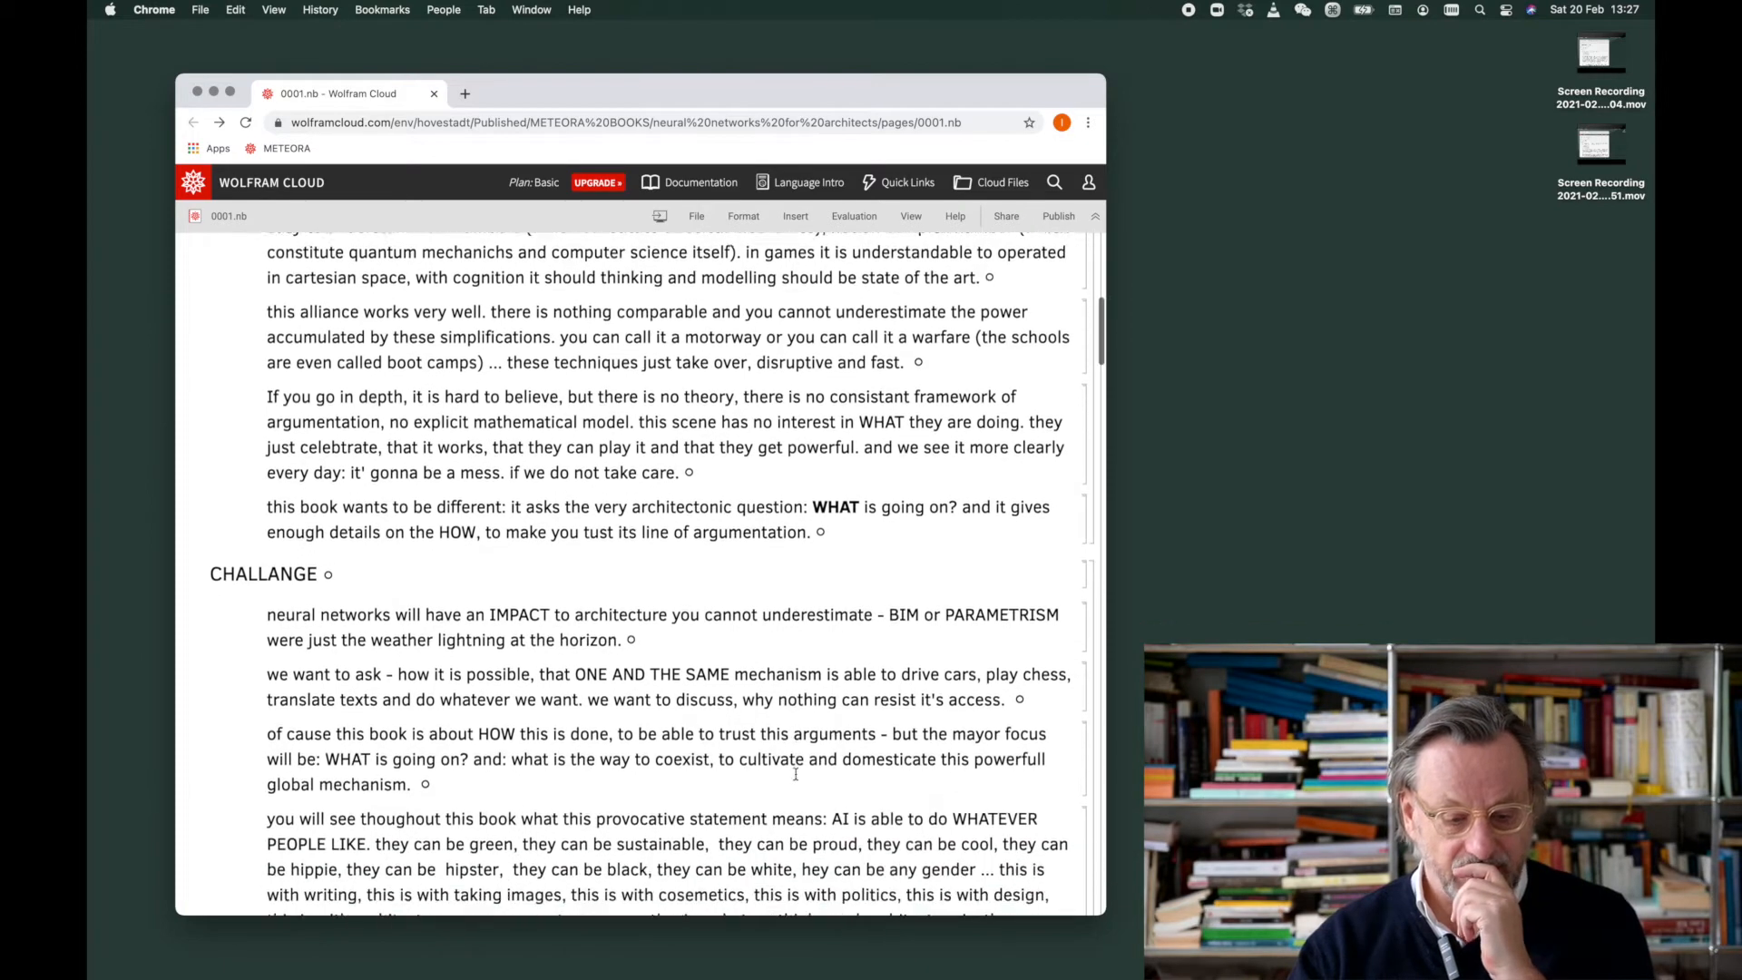
pyautogui.scroll(-3)
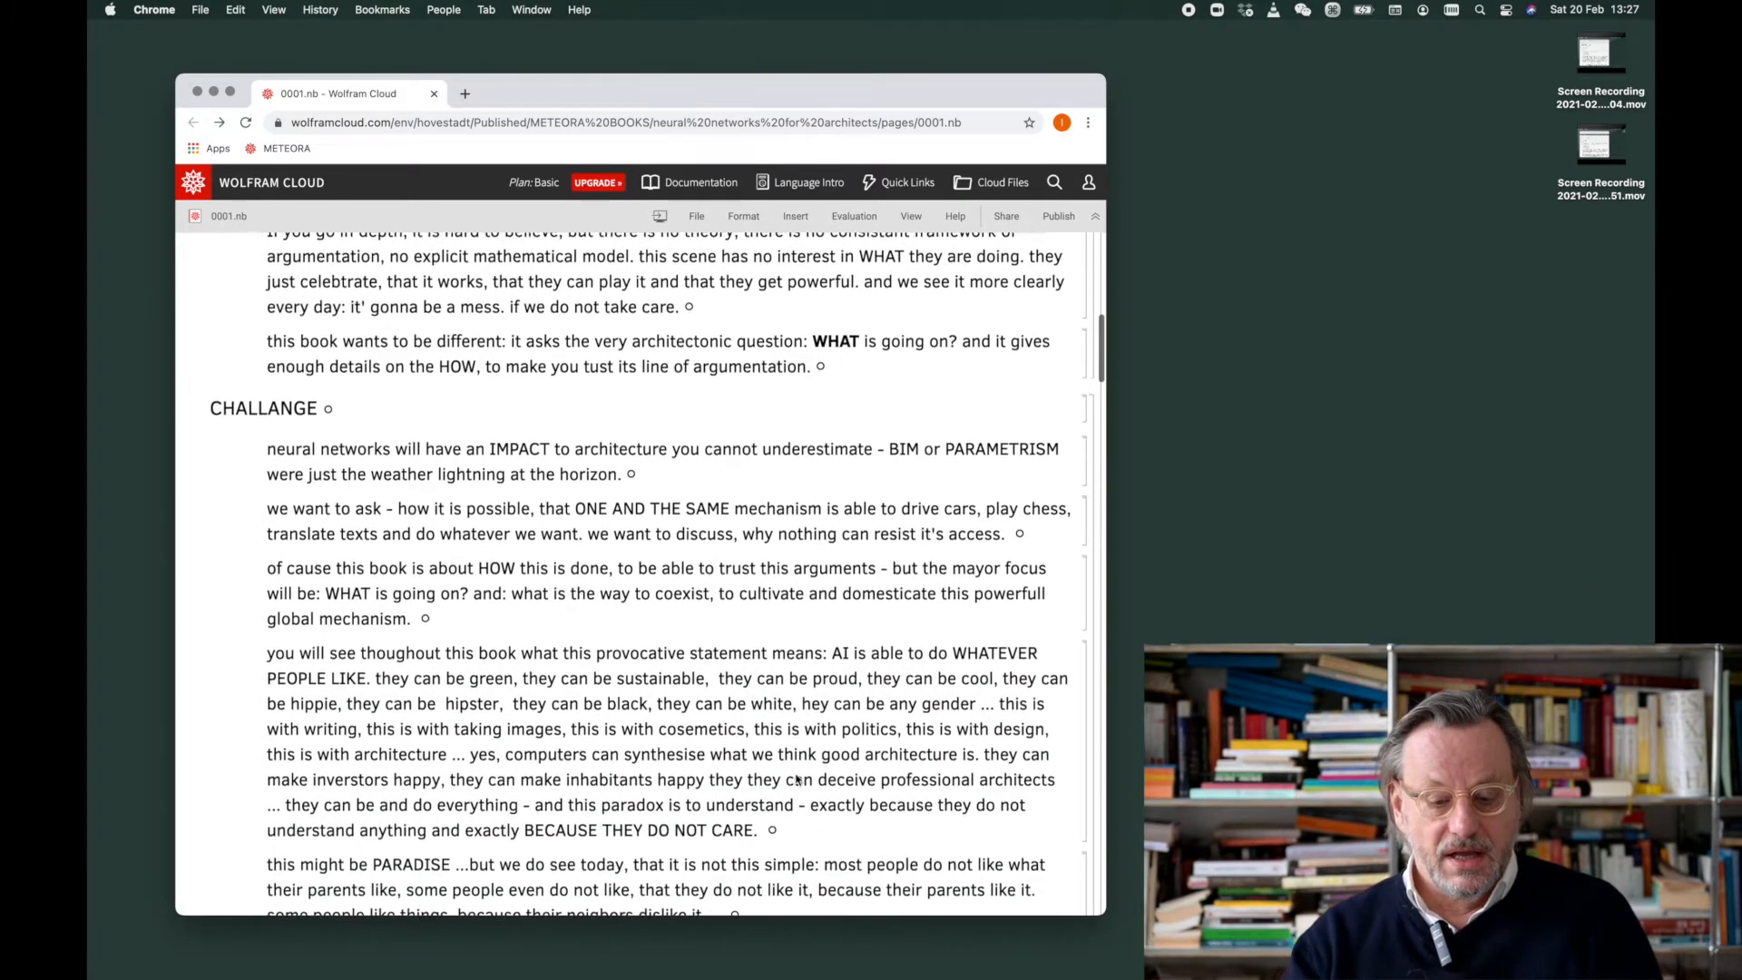
pyautogui.scroll(-3)
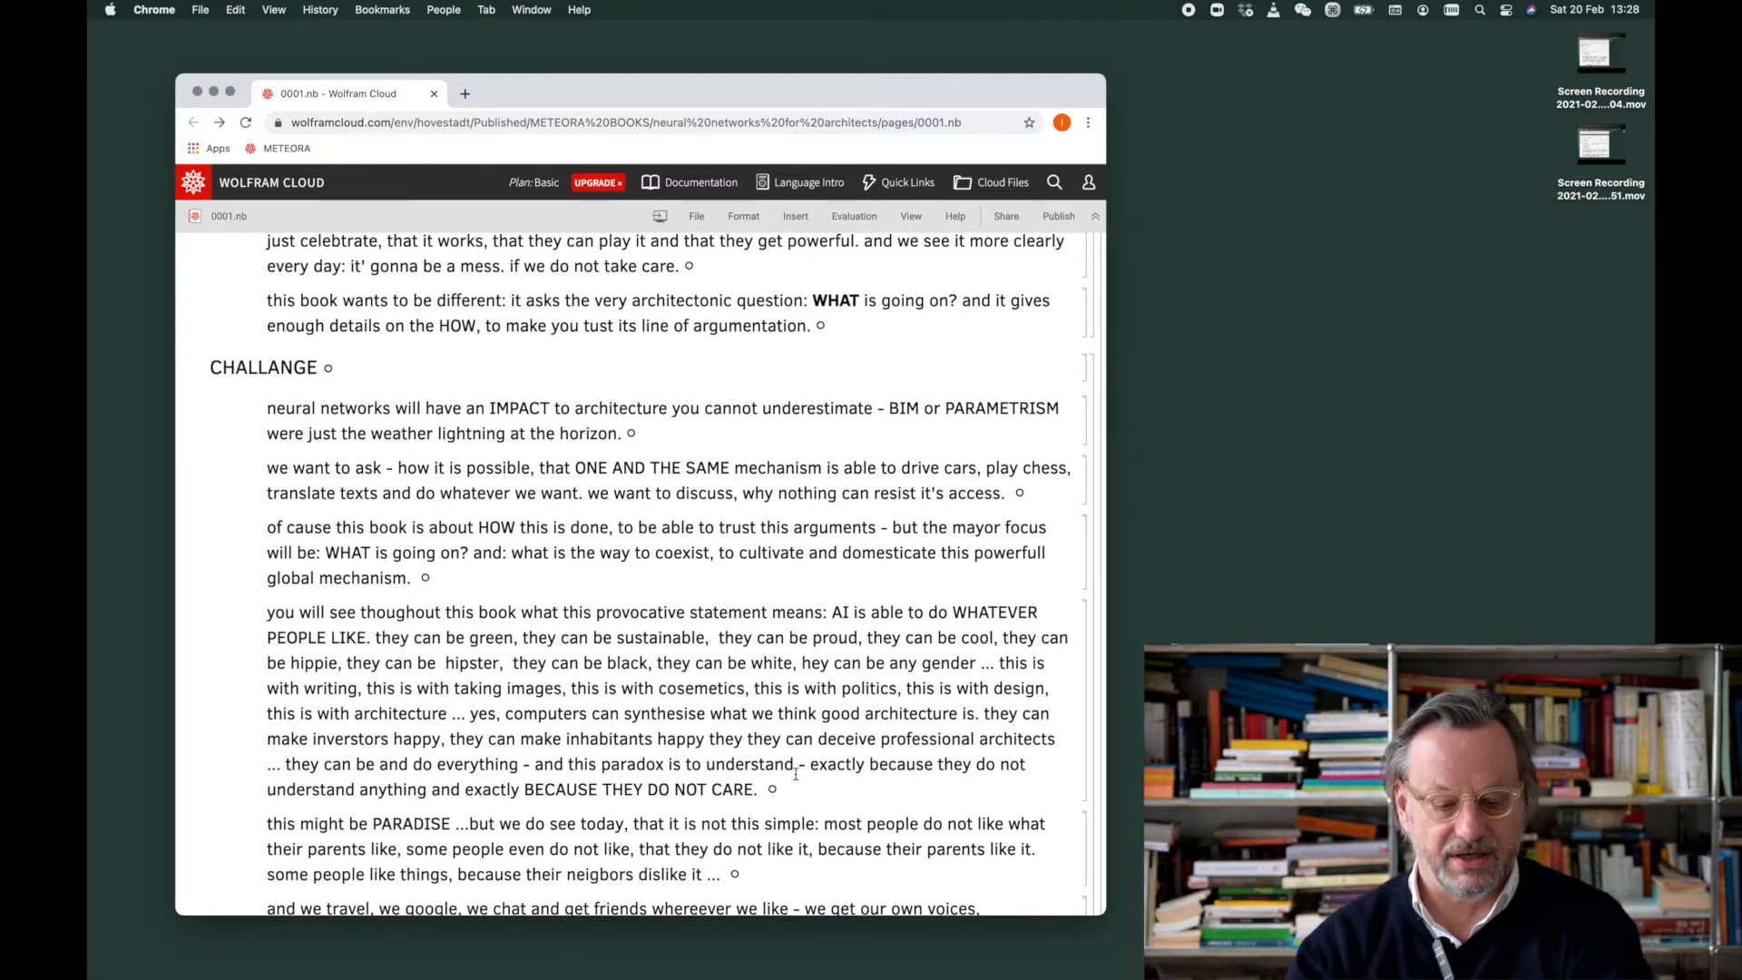
pyautogui.scroll(-3)
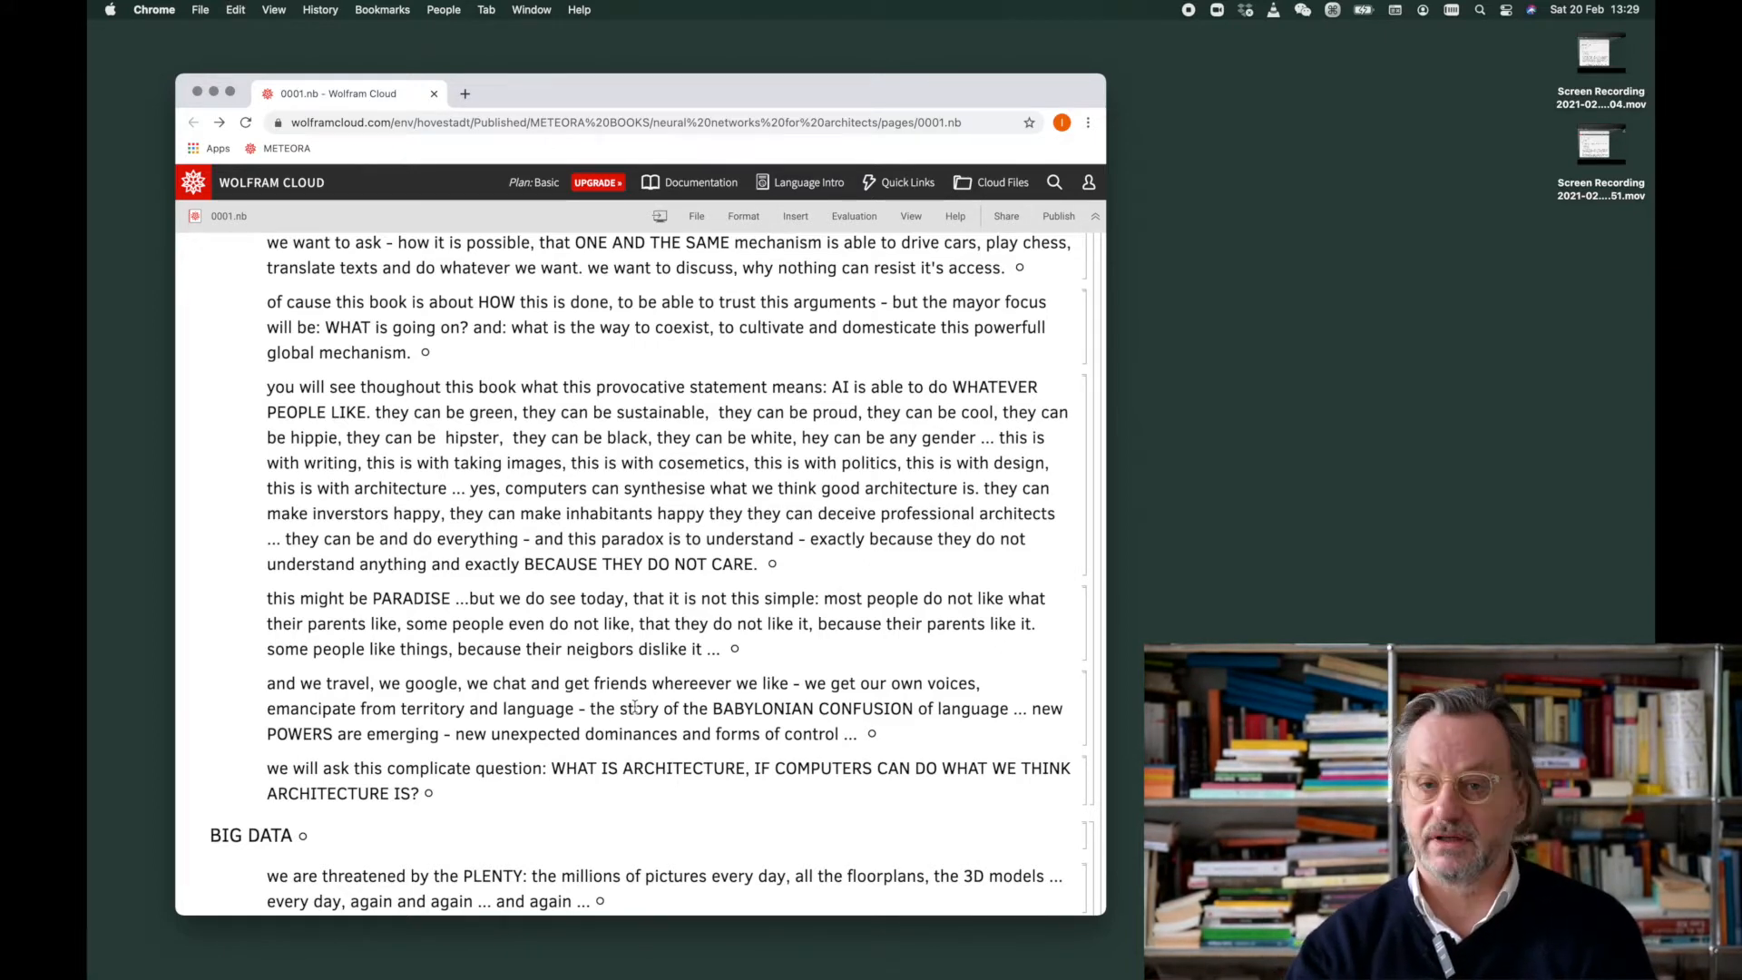
pyautogui.scroll(-3)
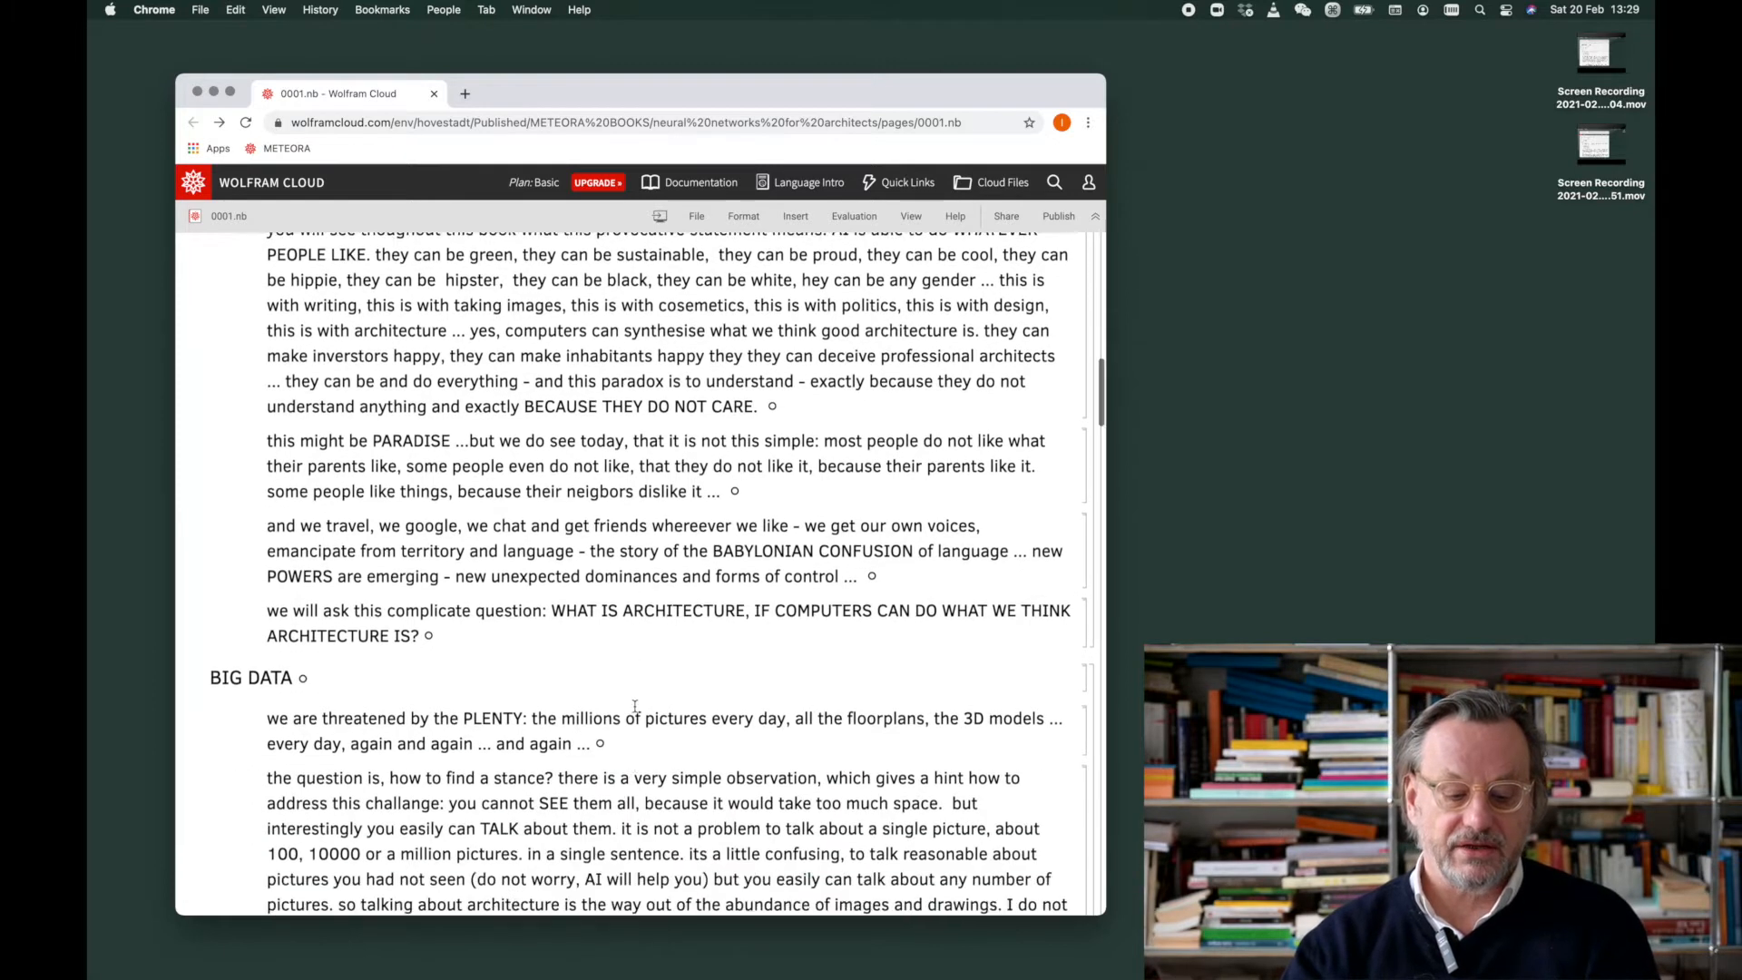
pyautogui.scroll(-3)
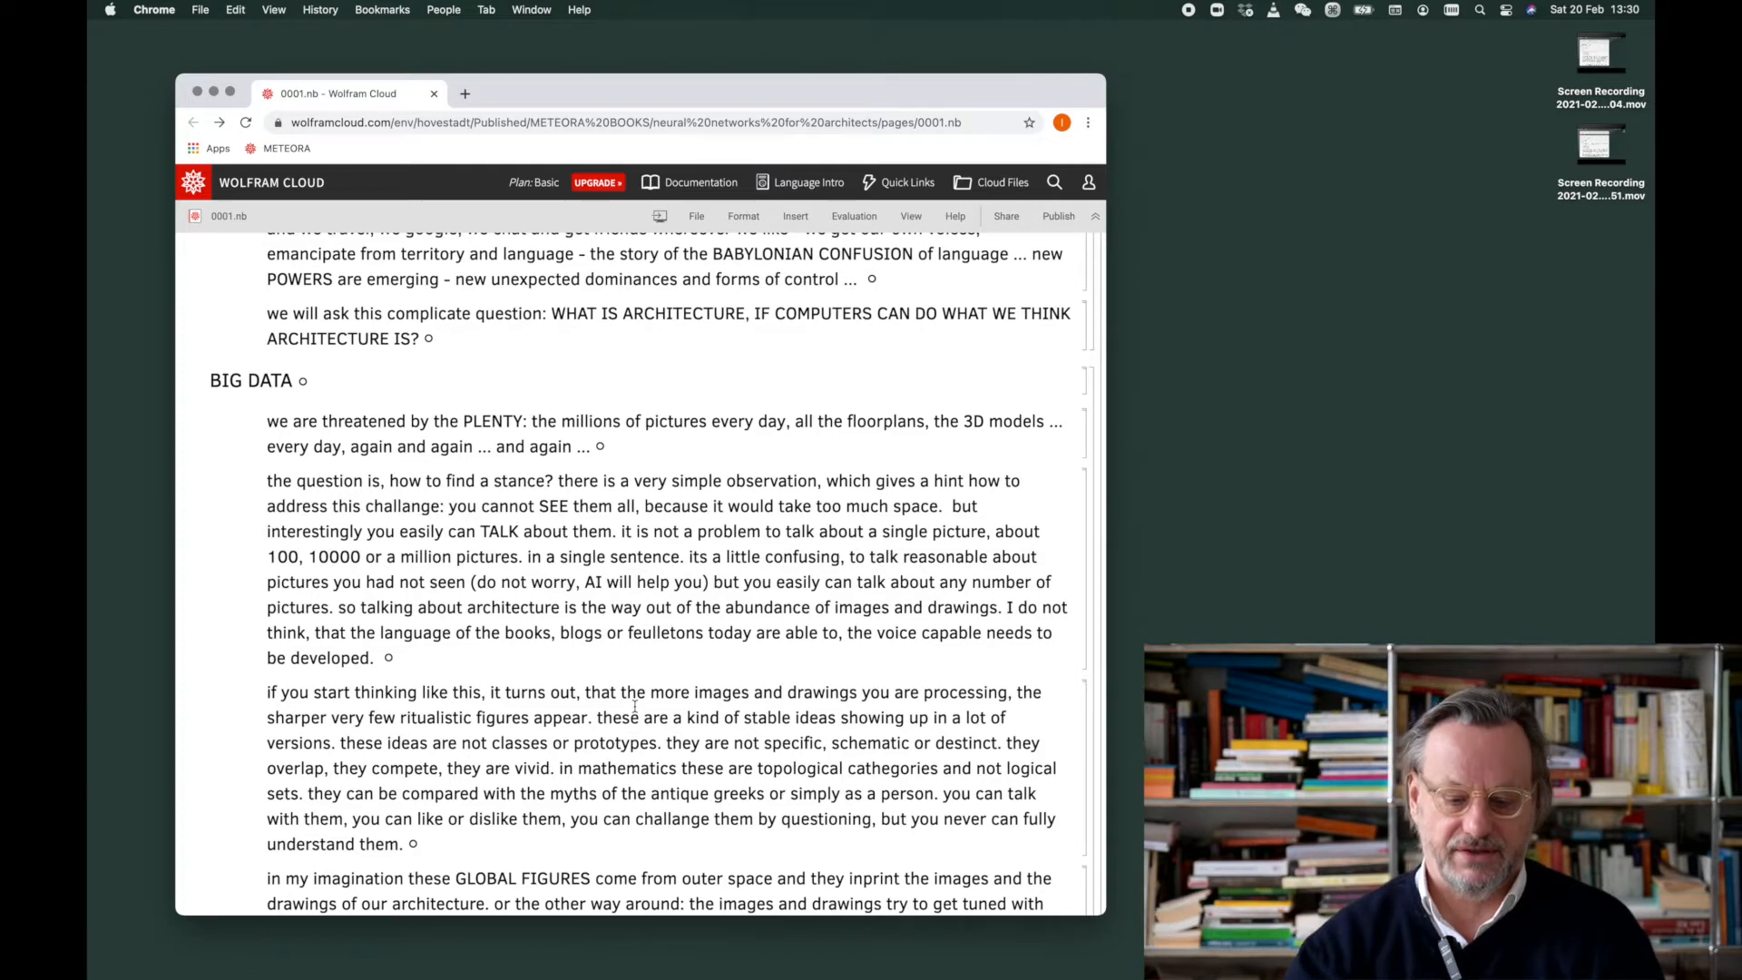
pyautogui.scroll(-3)
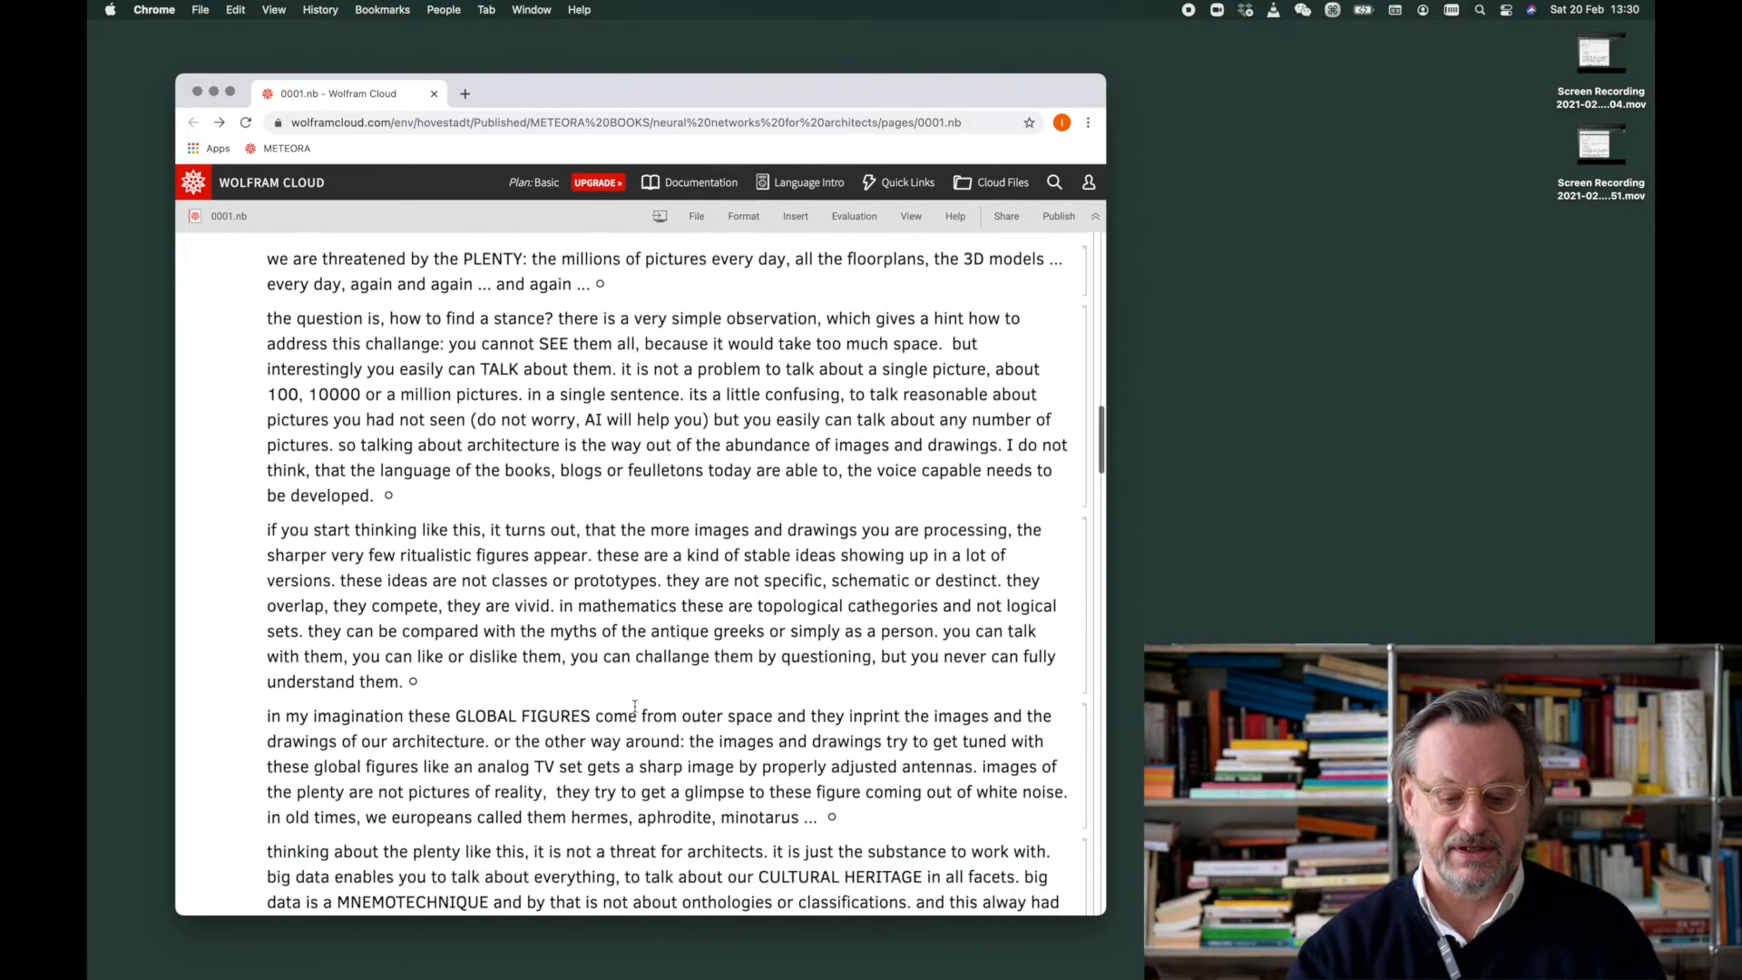
pyautogui.scroll(-3)
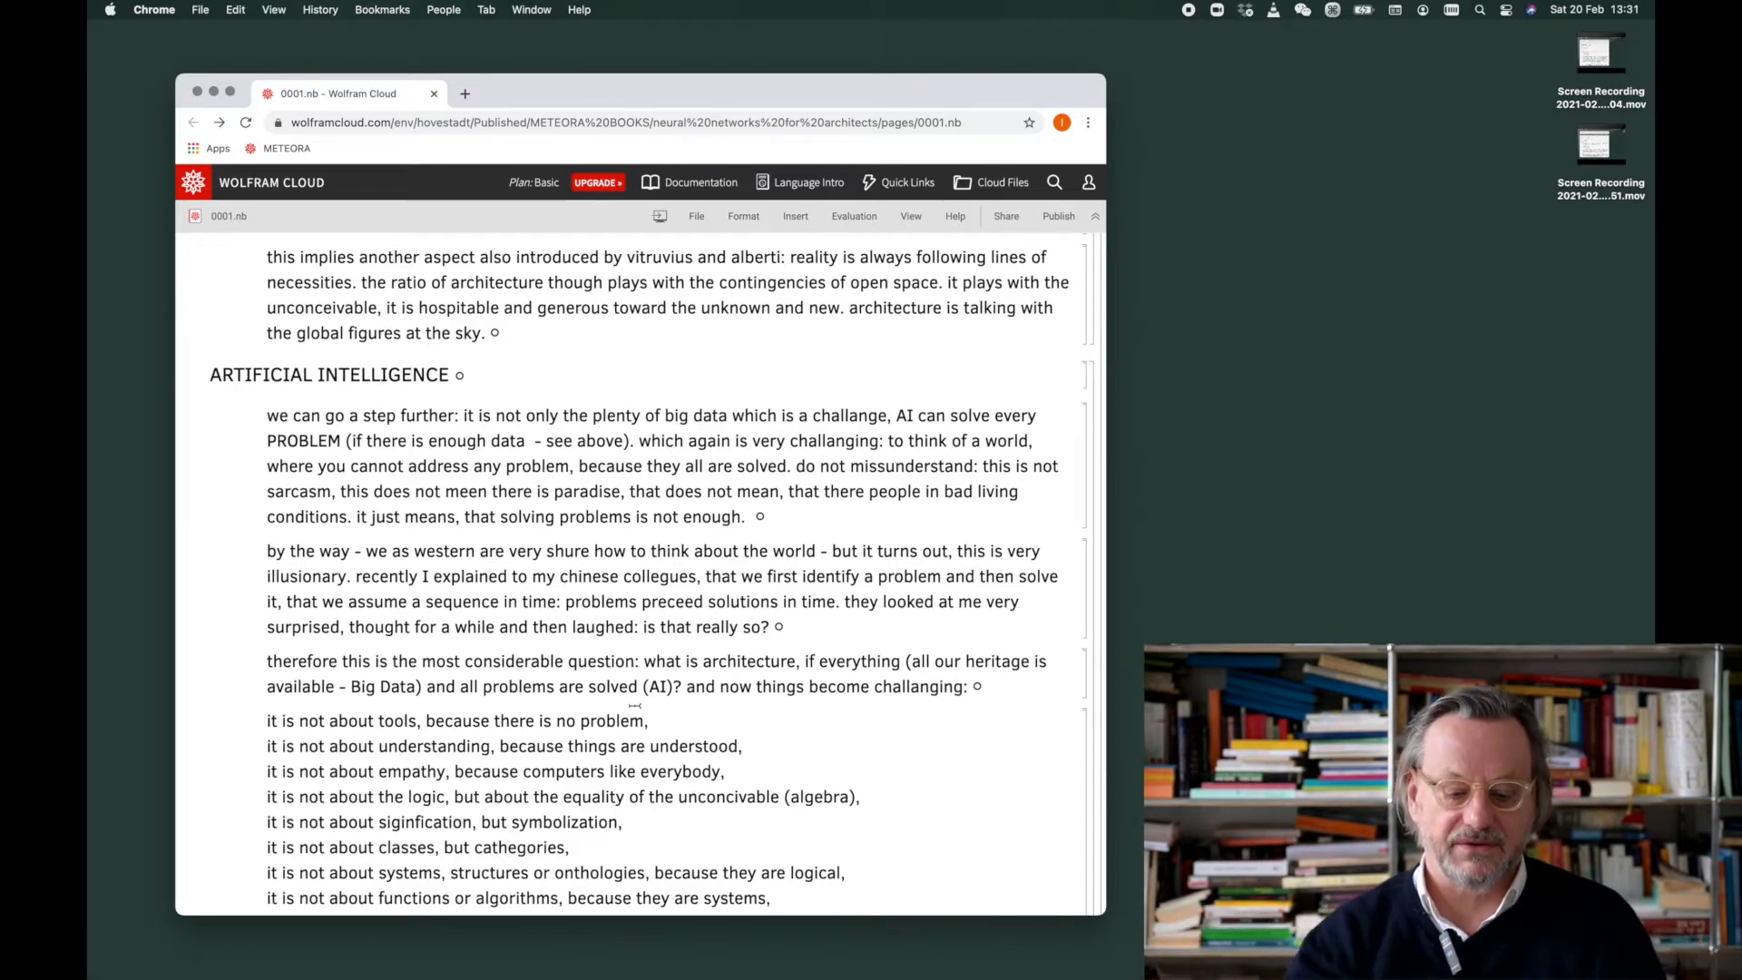
pyautogui.scroll(-3)
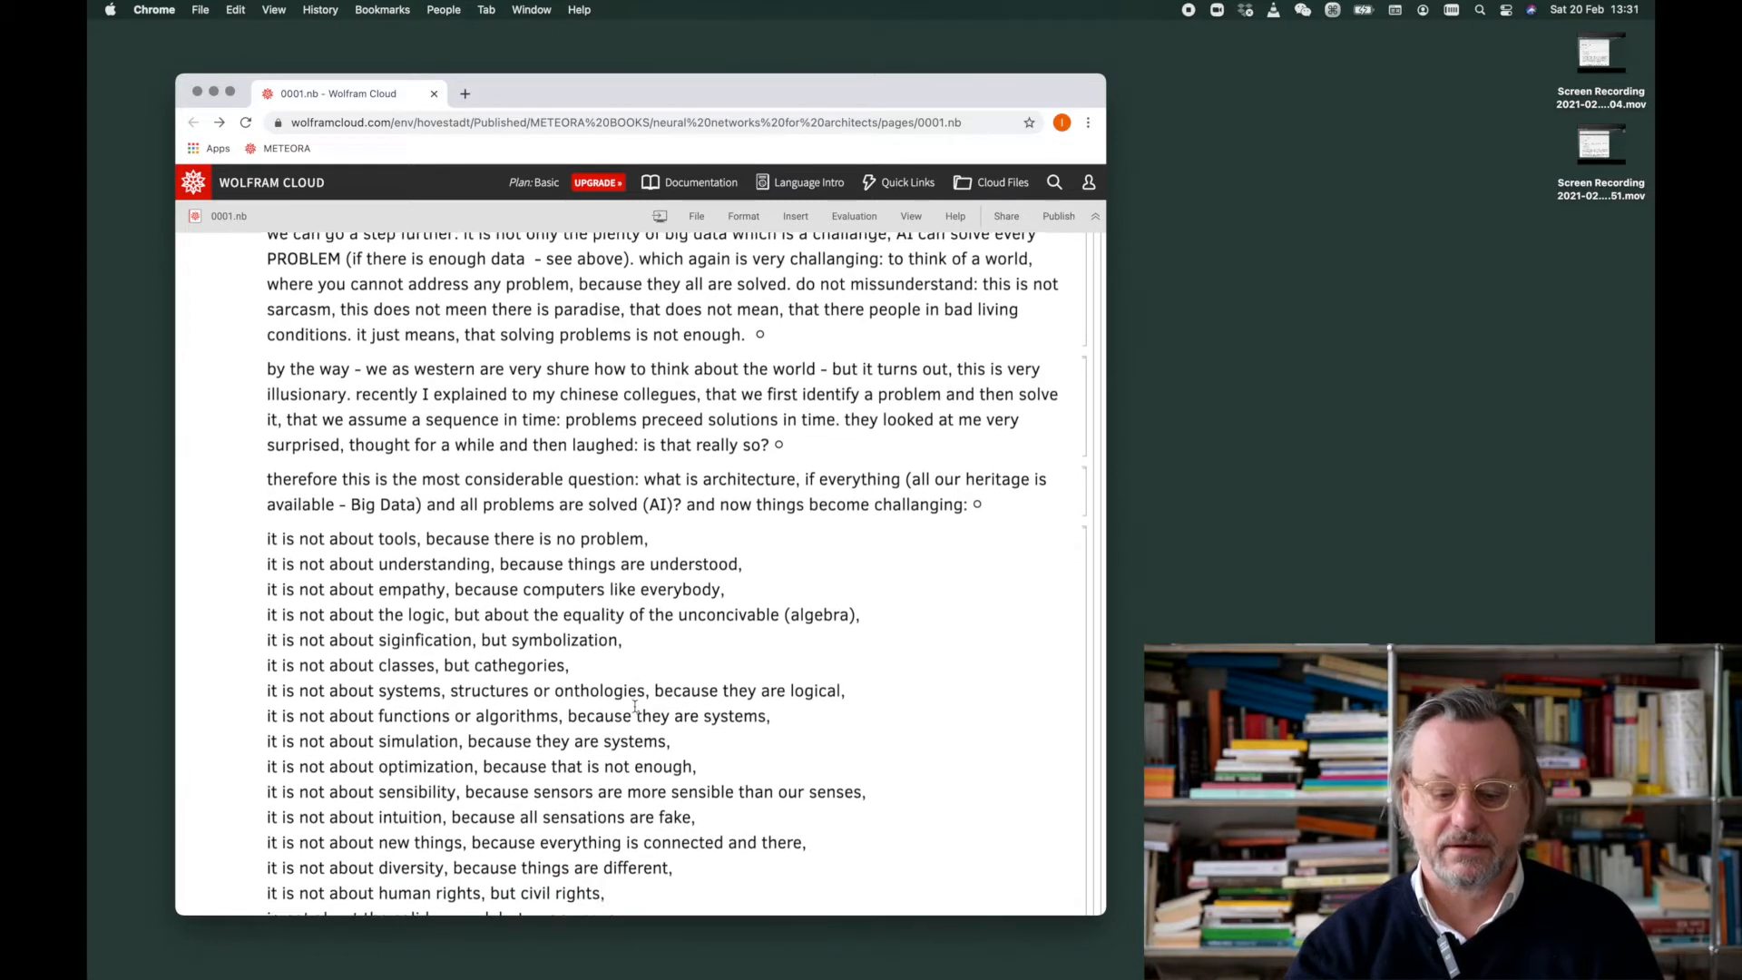
pyautogui.scroll(-3)
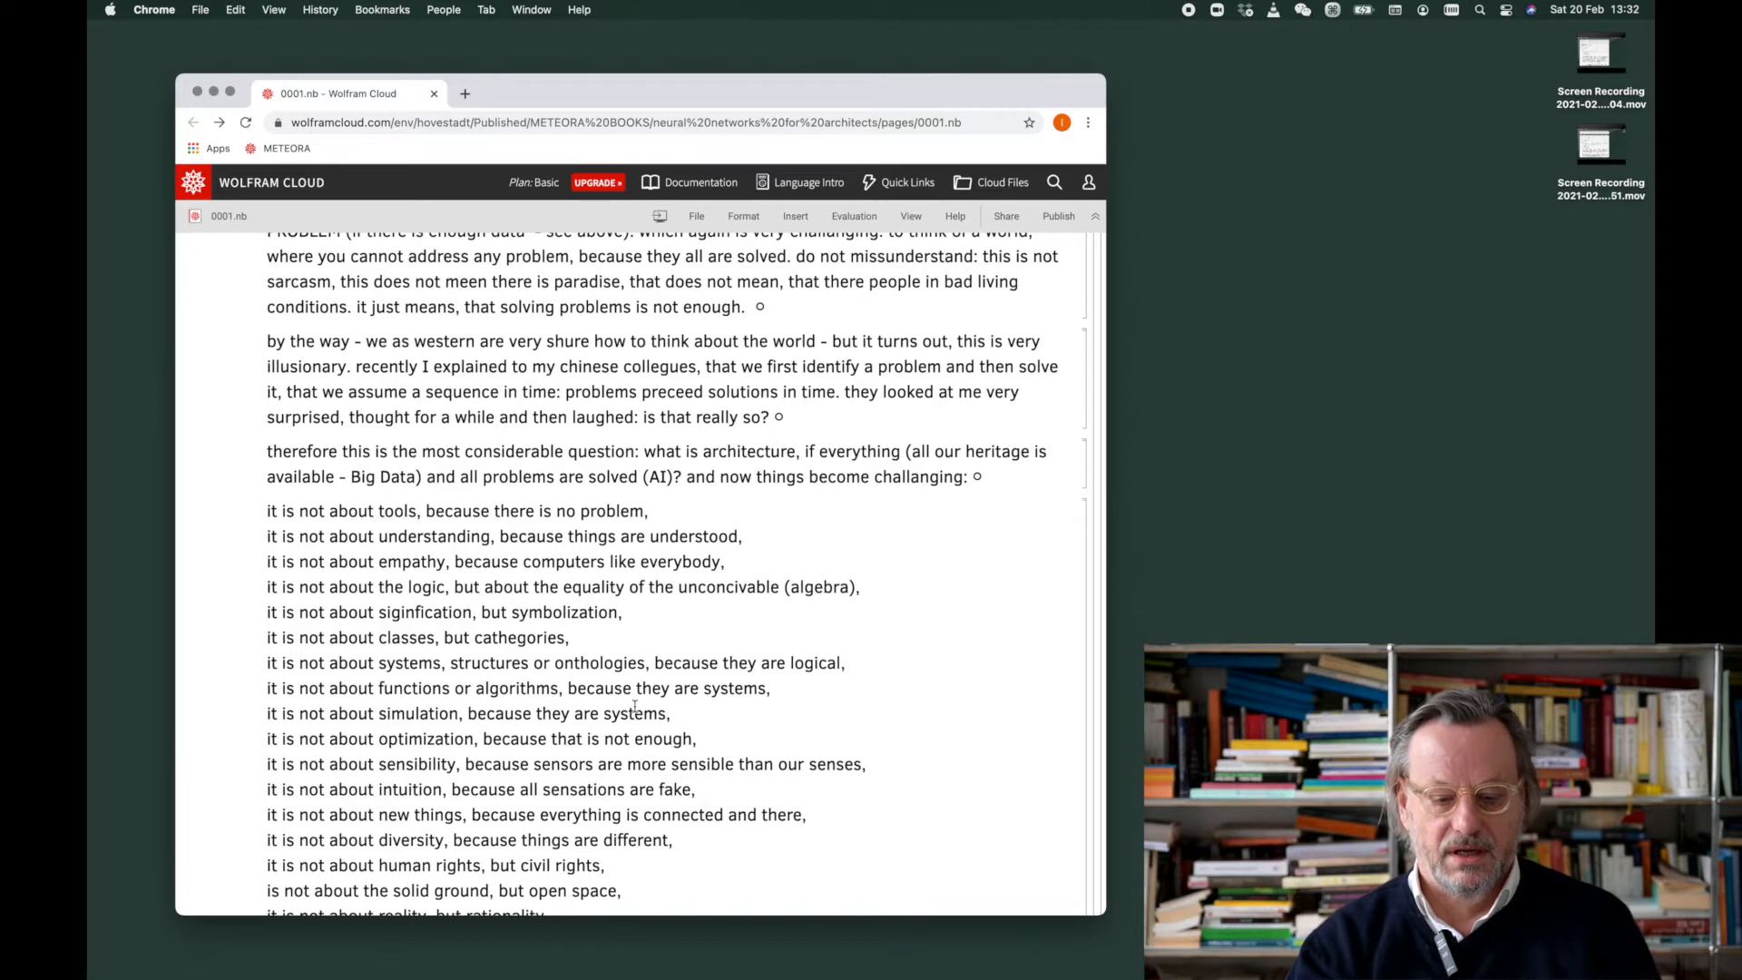
pyautogui.scroll(-3)
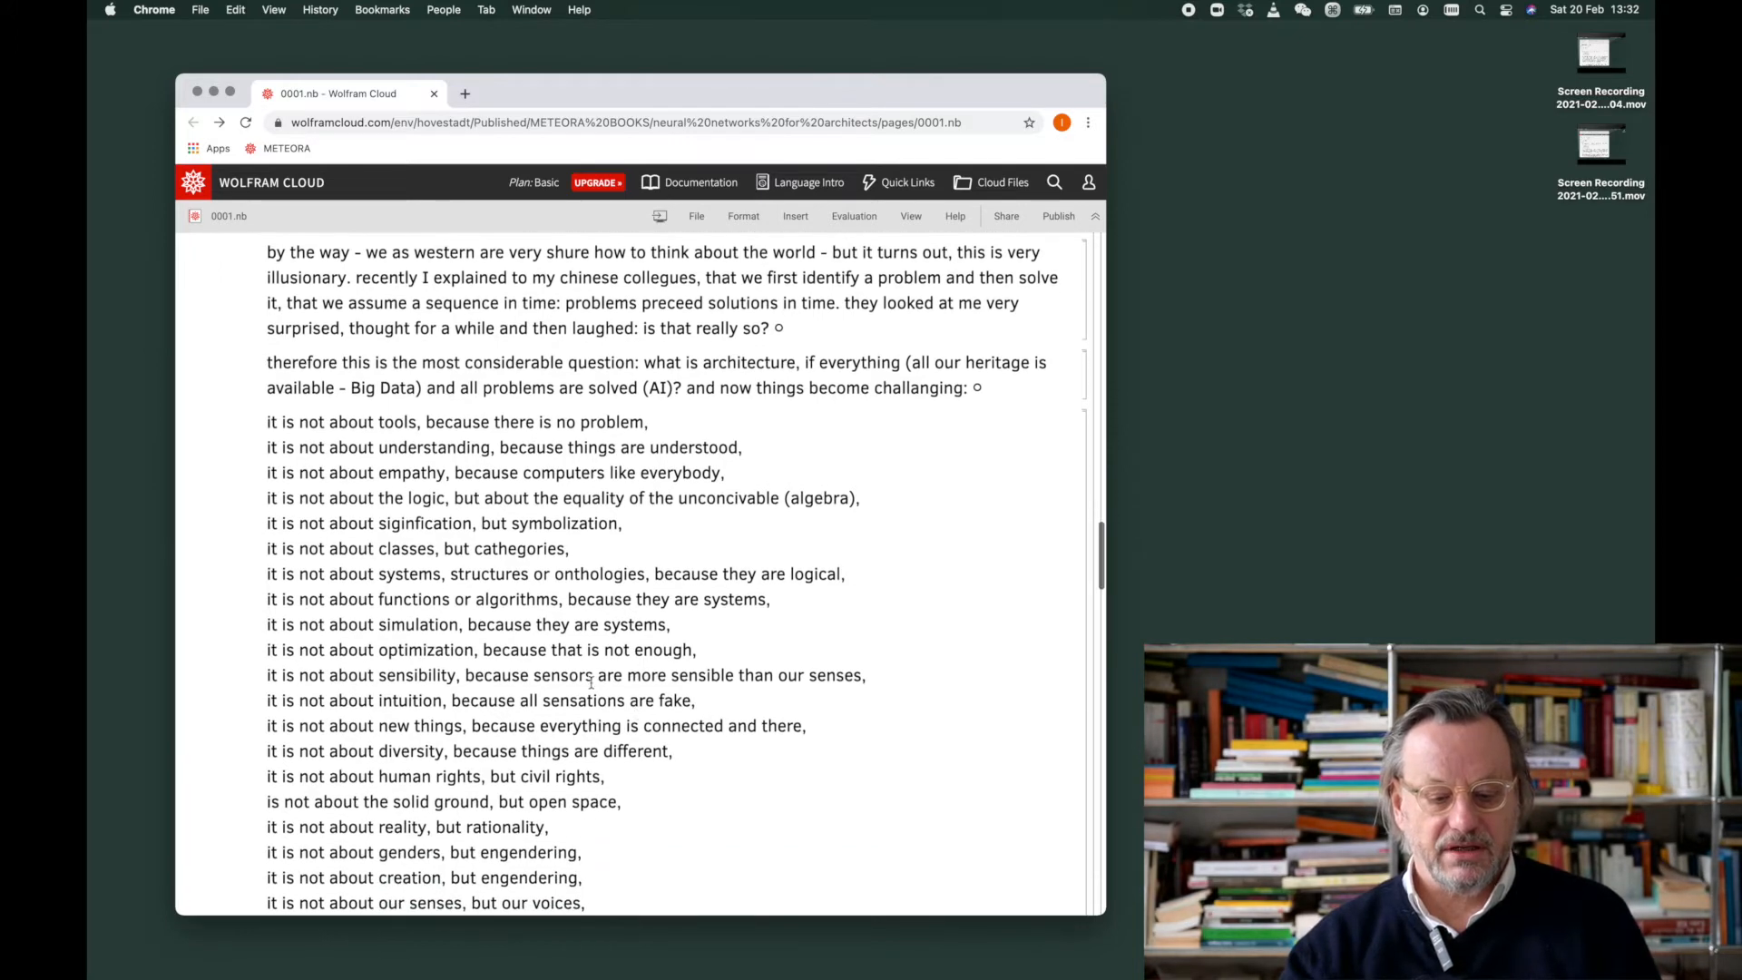
pyautogui.scroll(-3)
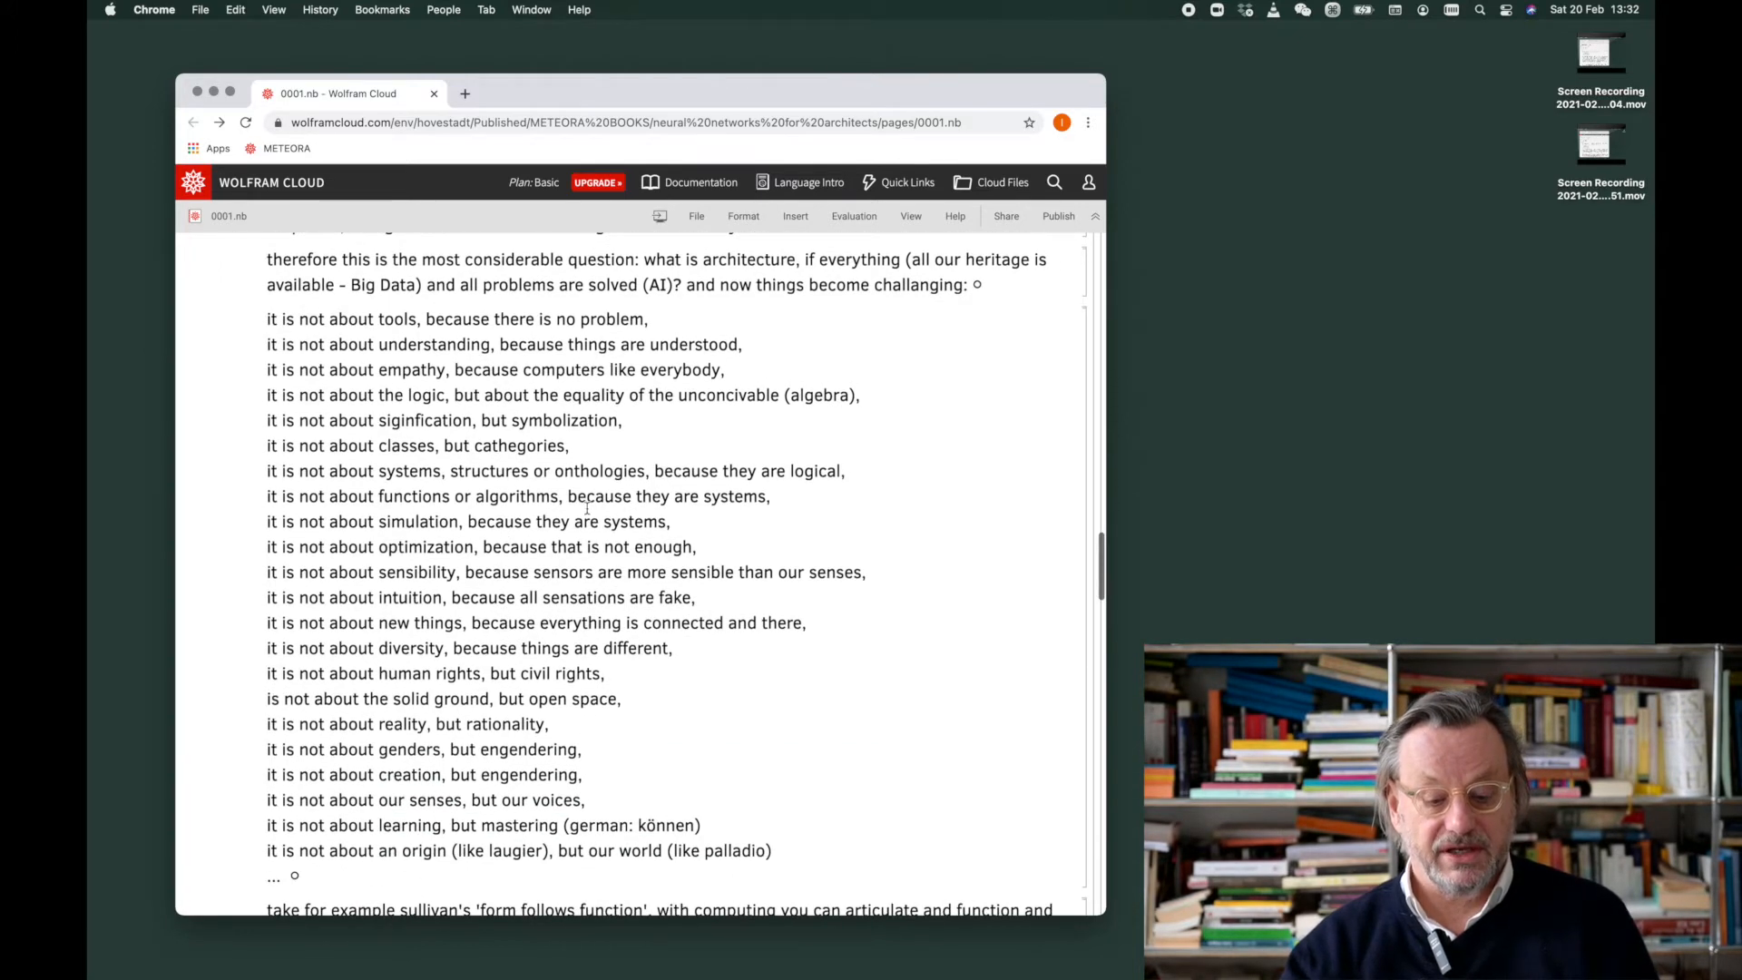
pyautogui.scroll(-3)
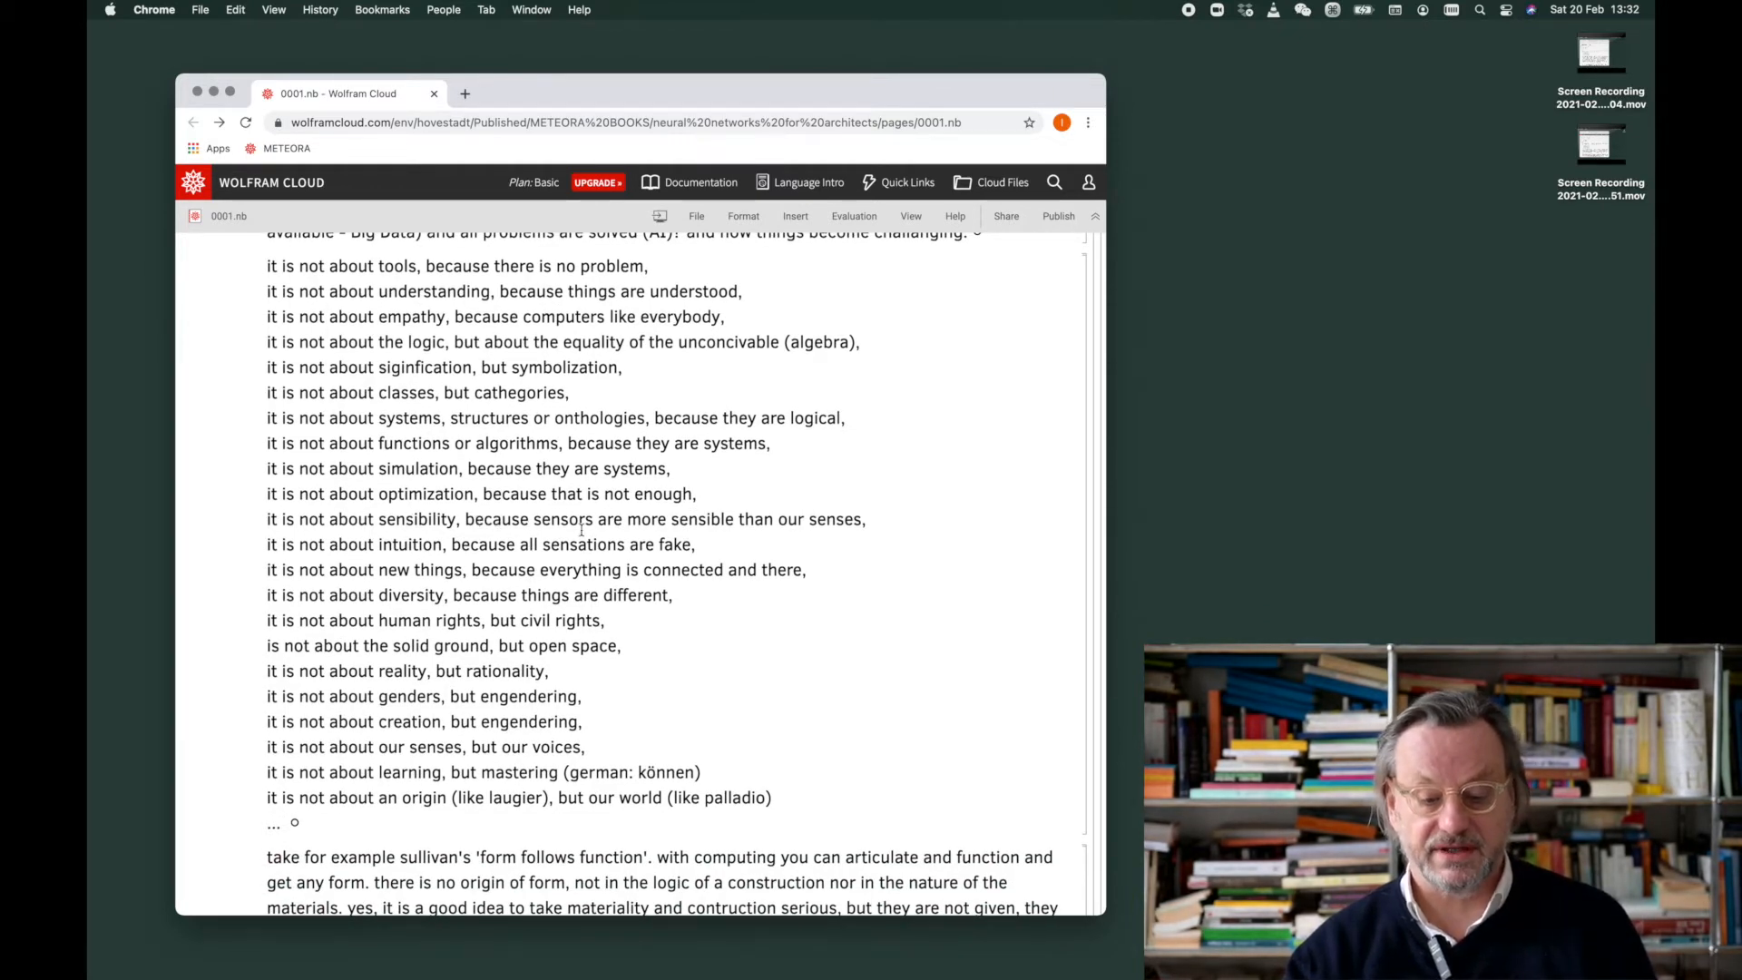
pyautogui.moveTo(689, 526)
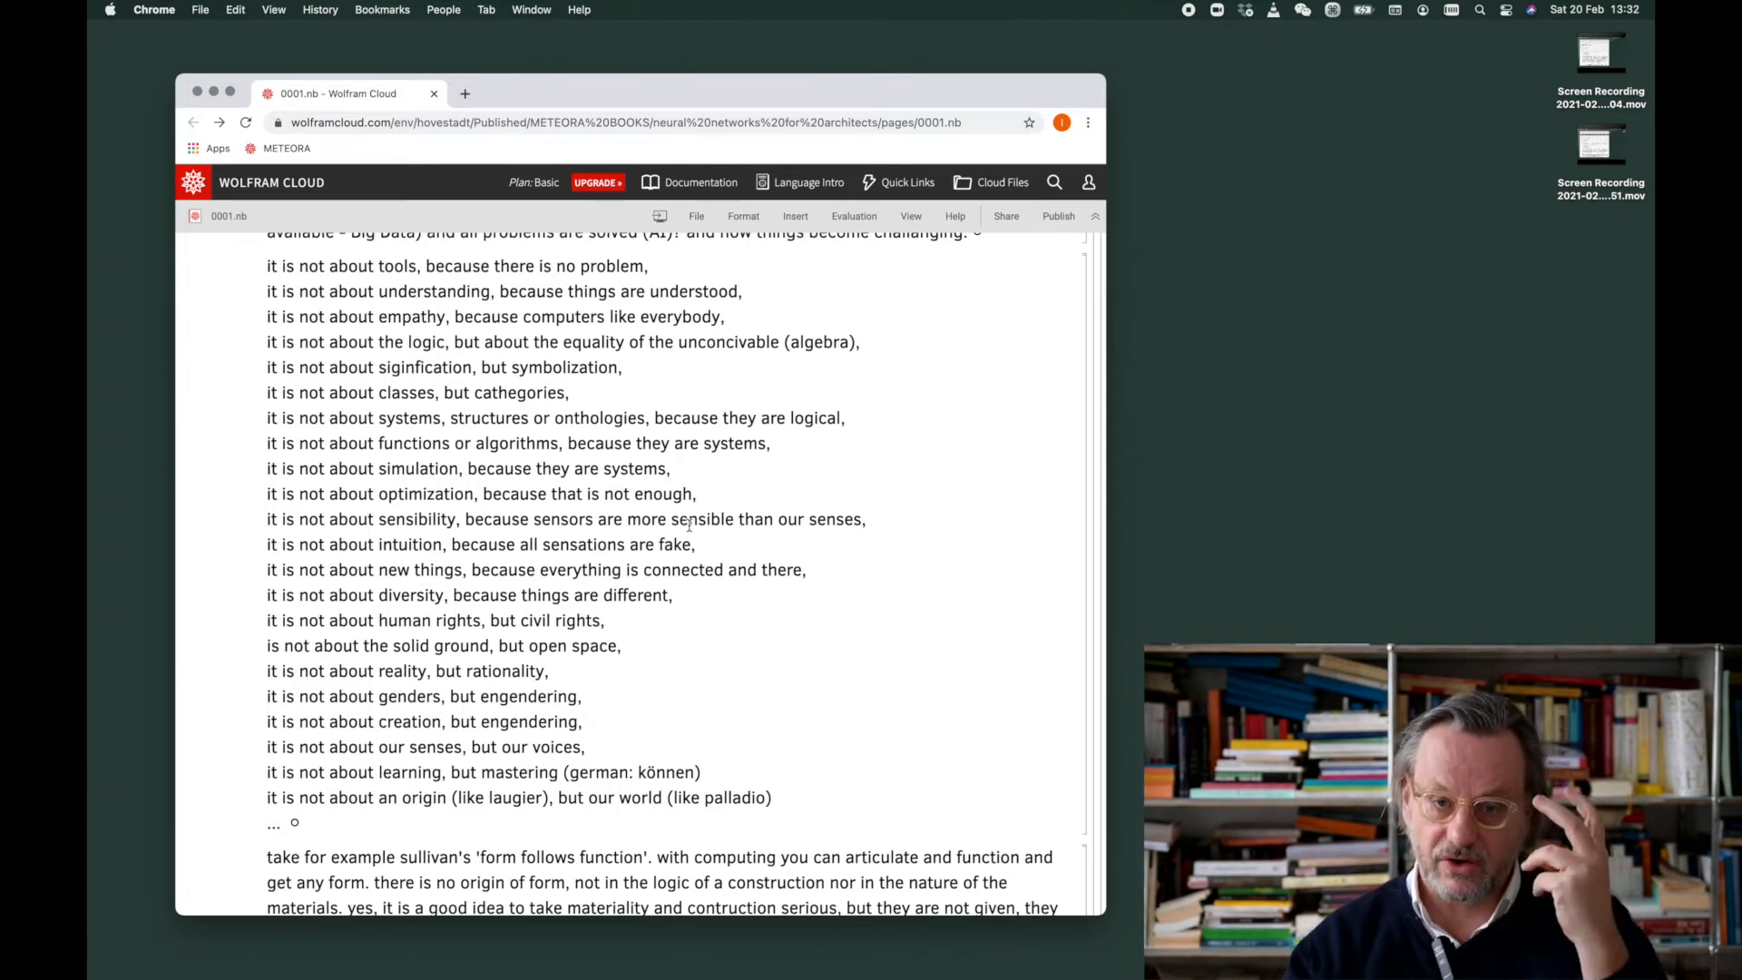
pyautogui.scroll(-3)
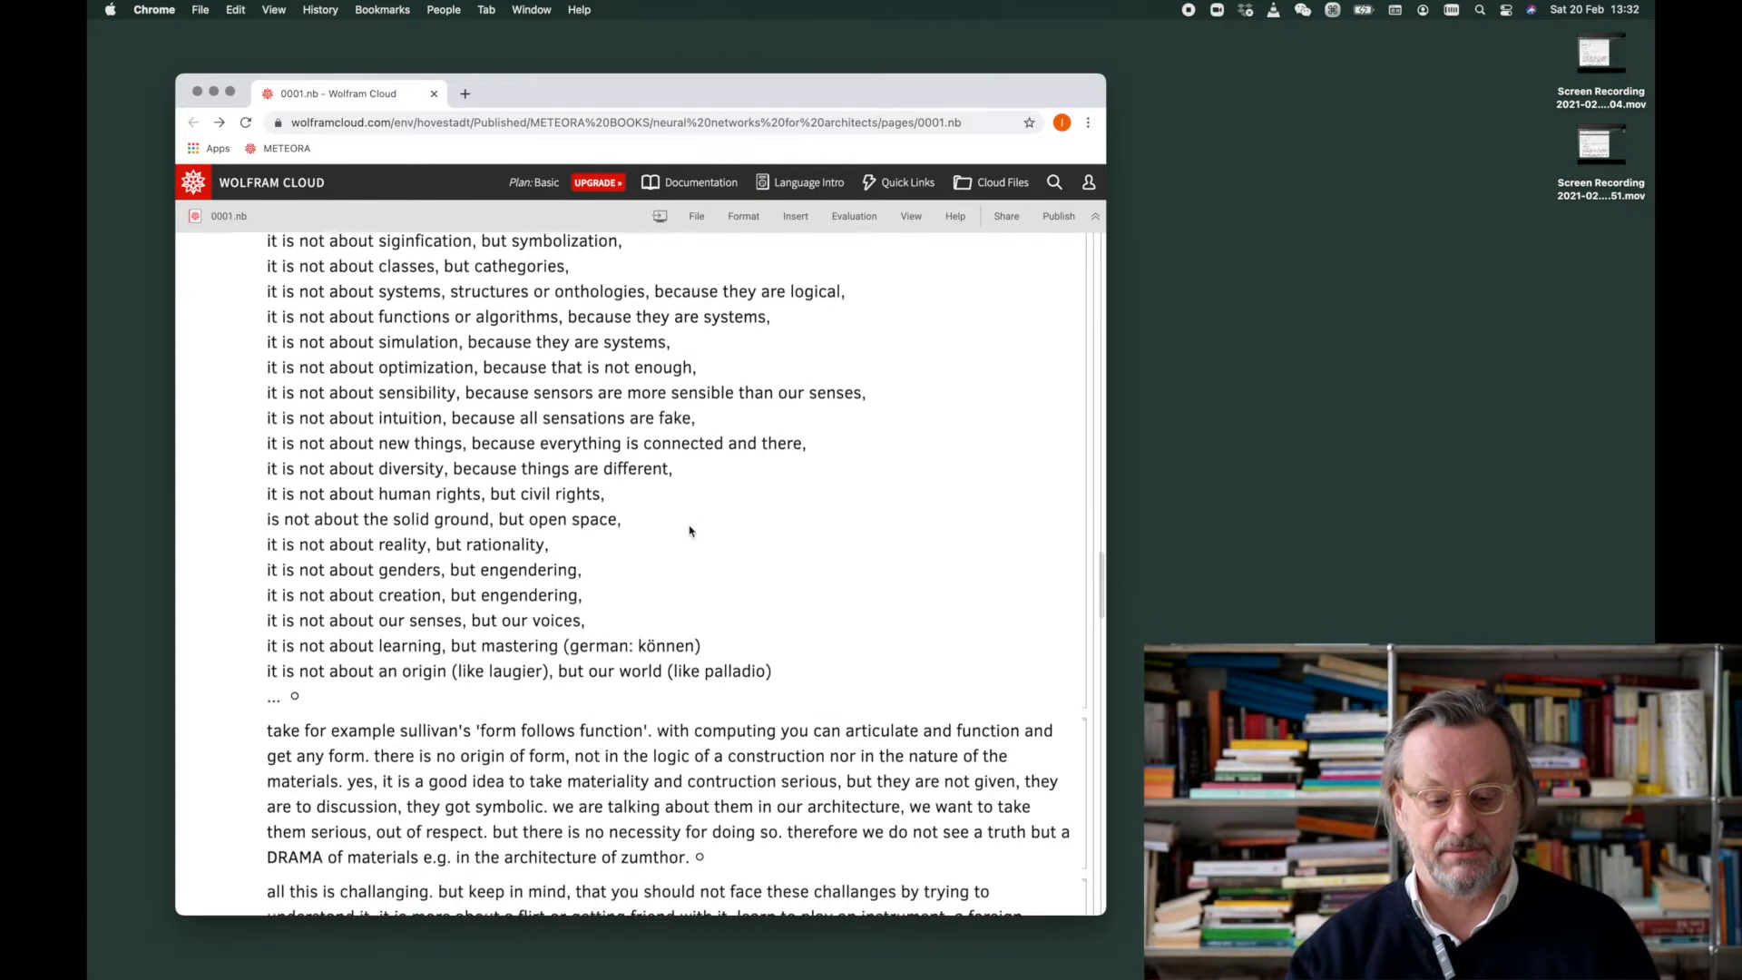
pyautogui.scroll(-3)
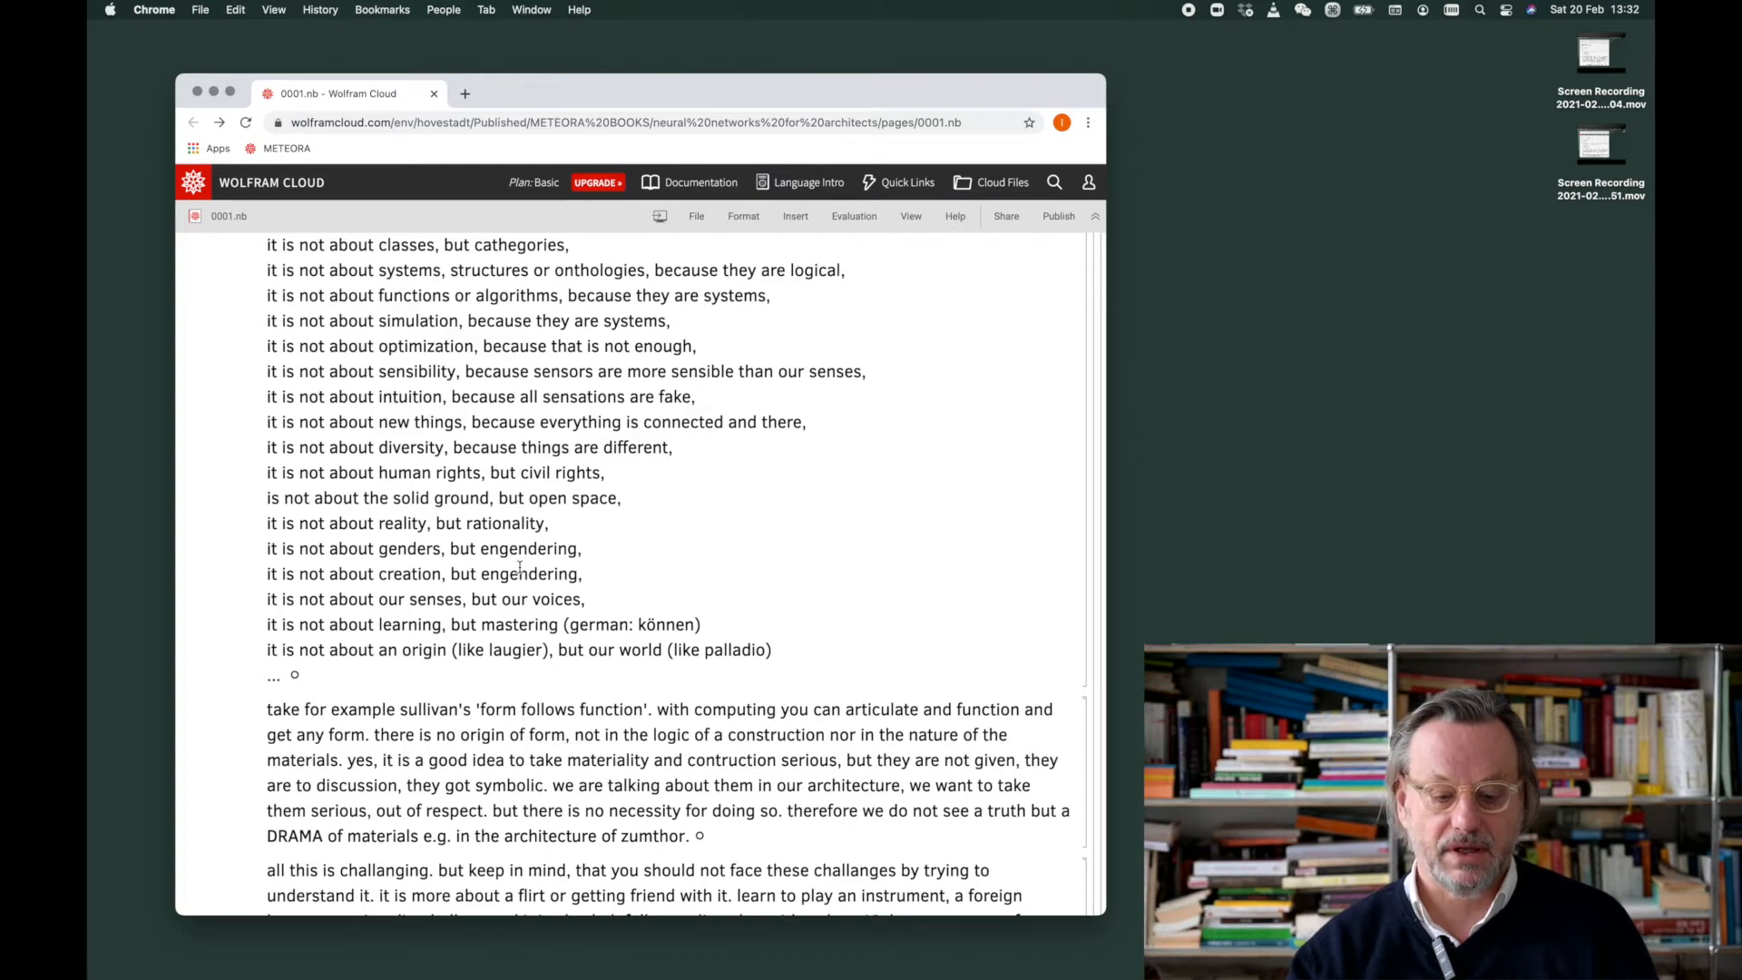
pyautogui.scroll(-3)
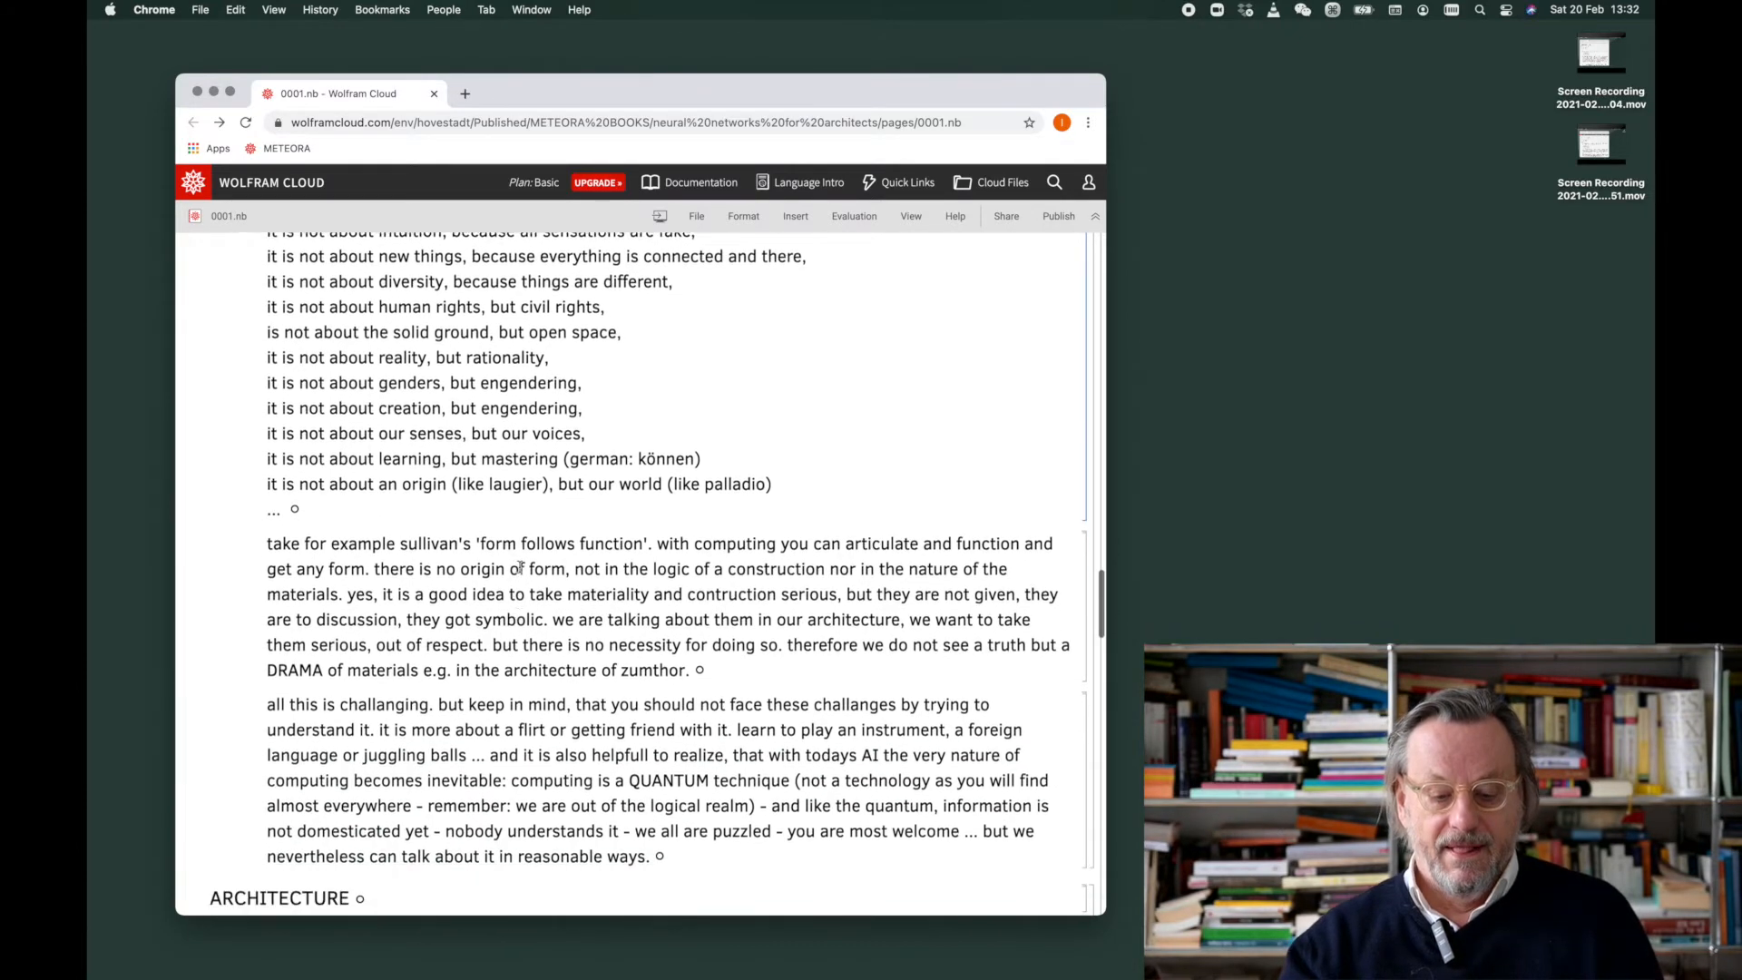
pyautogui.scroll(-3)
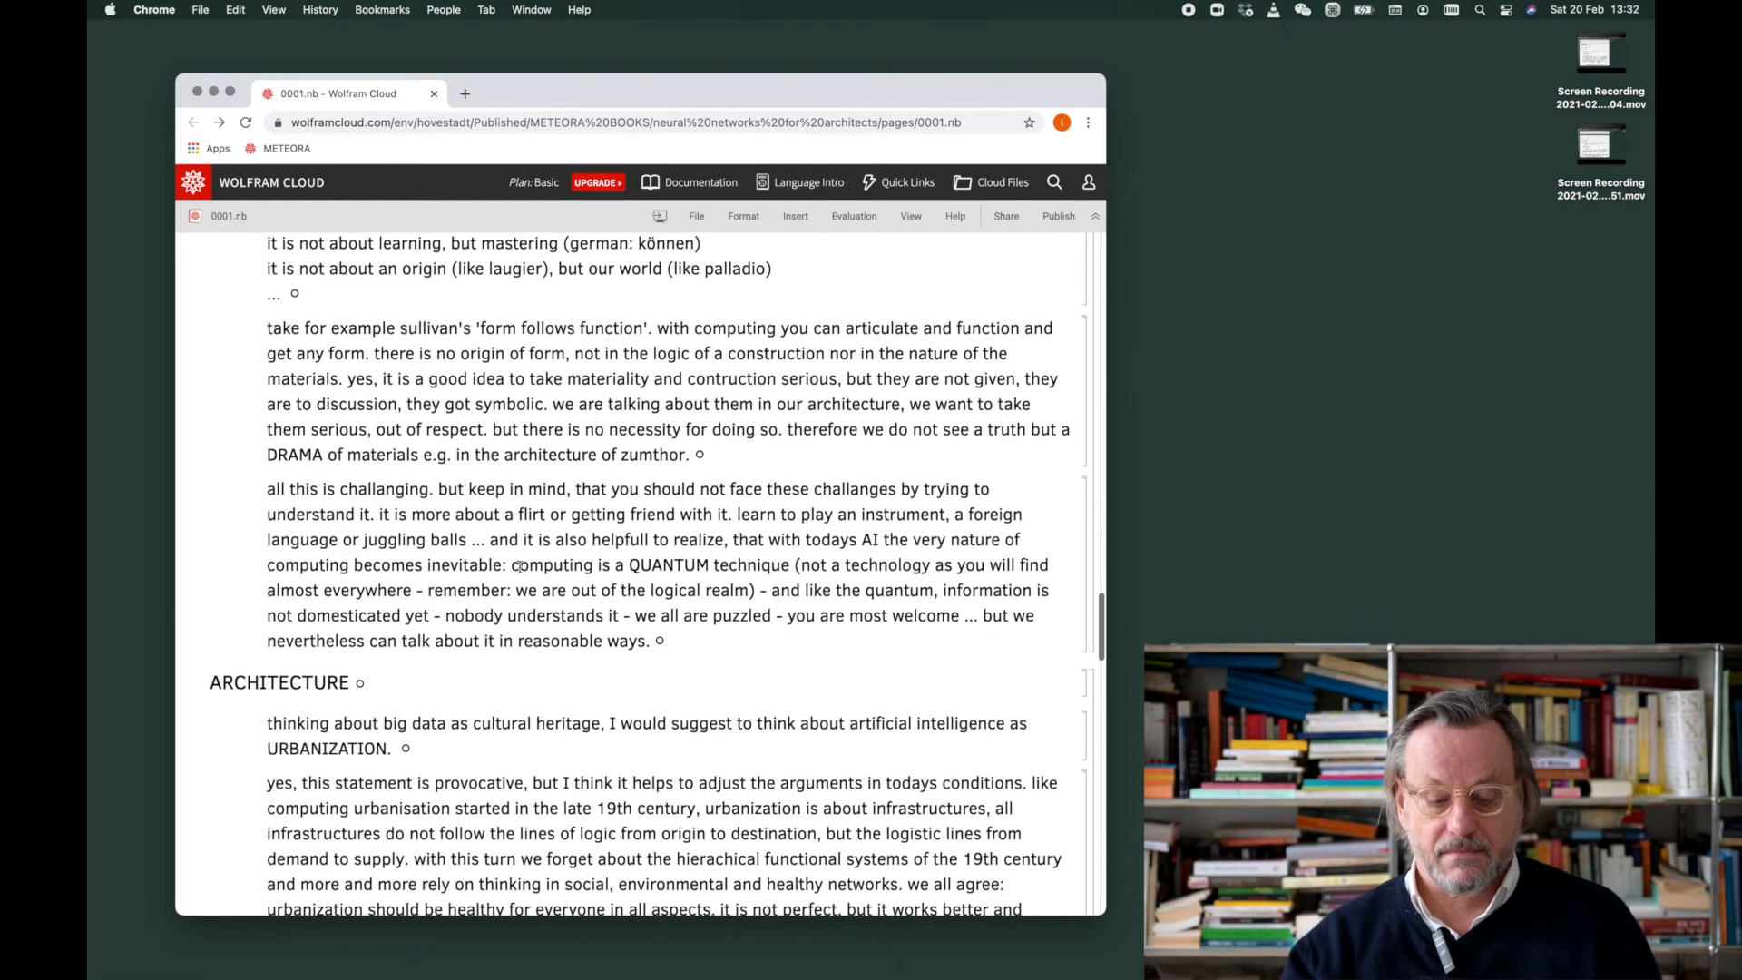
pyautogui.scroll(-3)
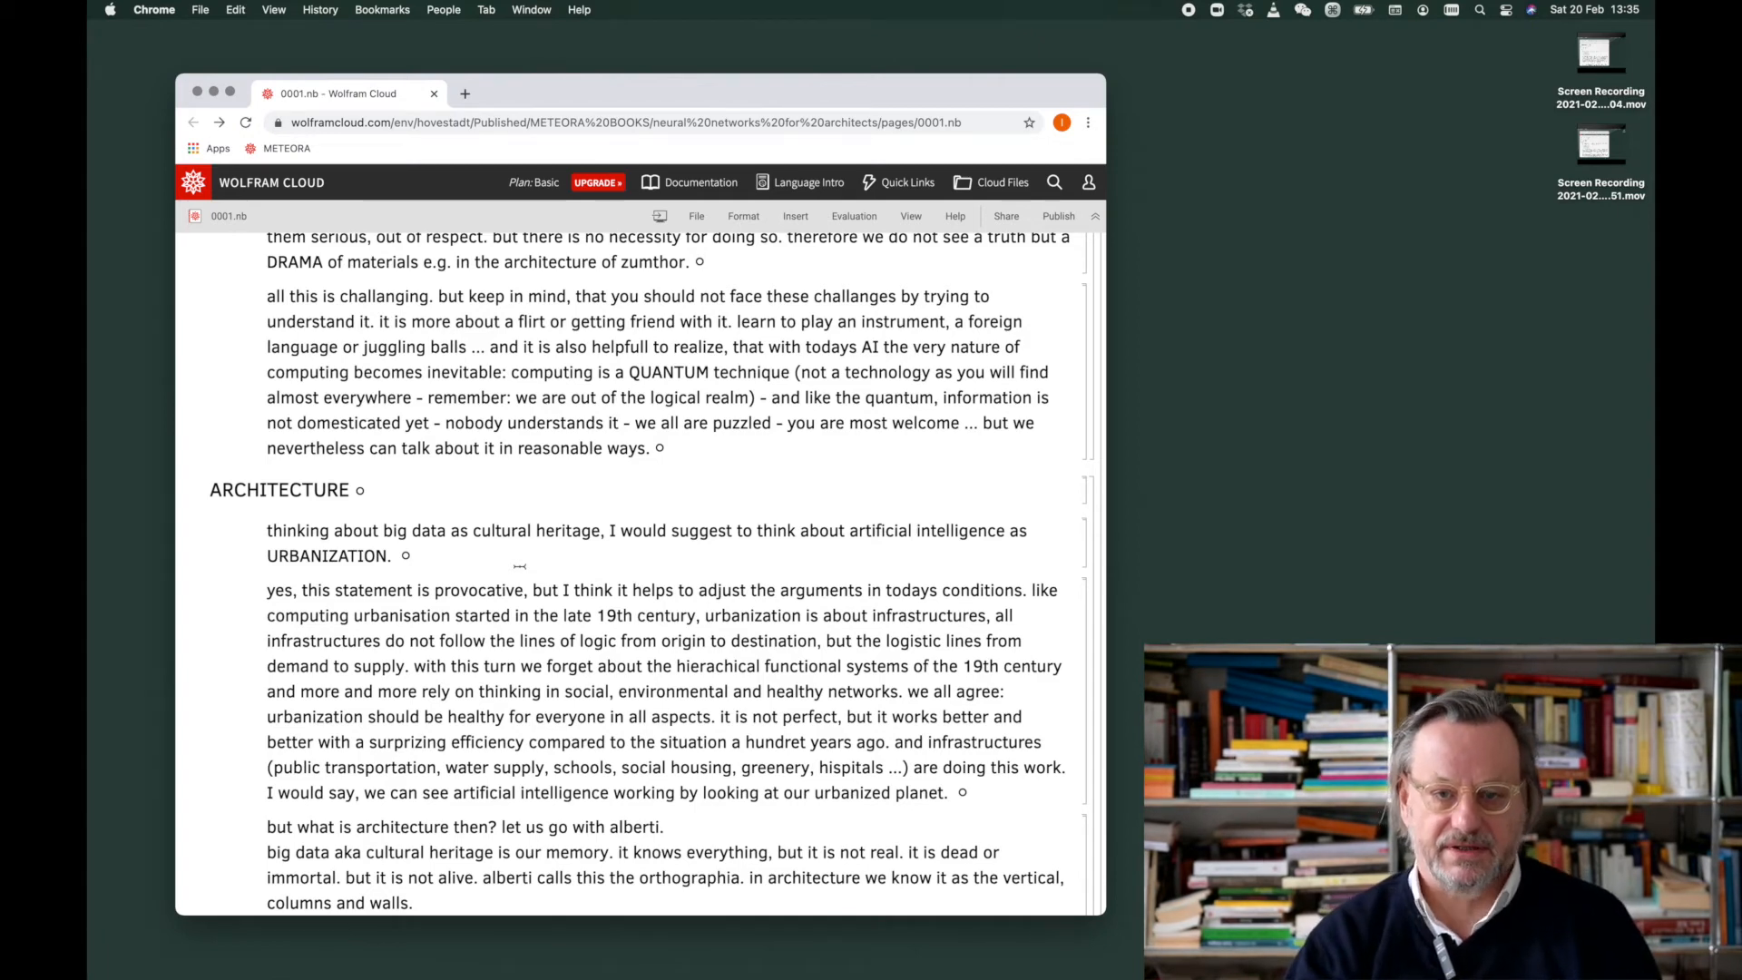
pyautogui.scroll(-3)
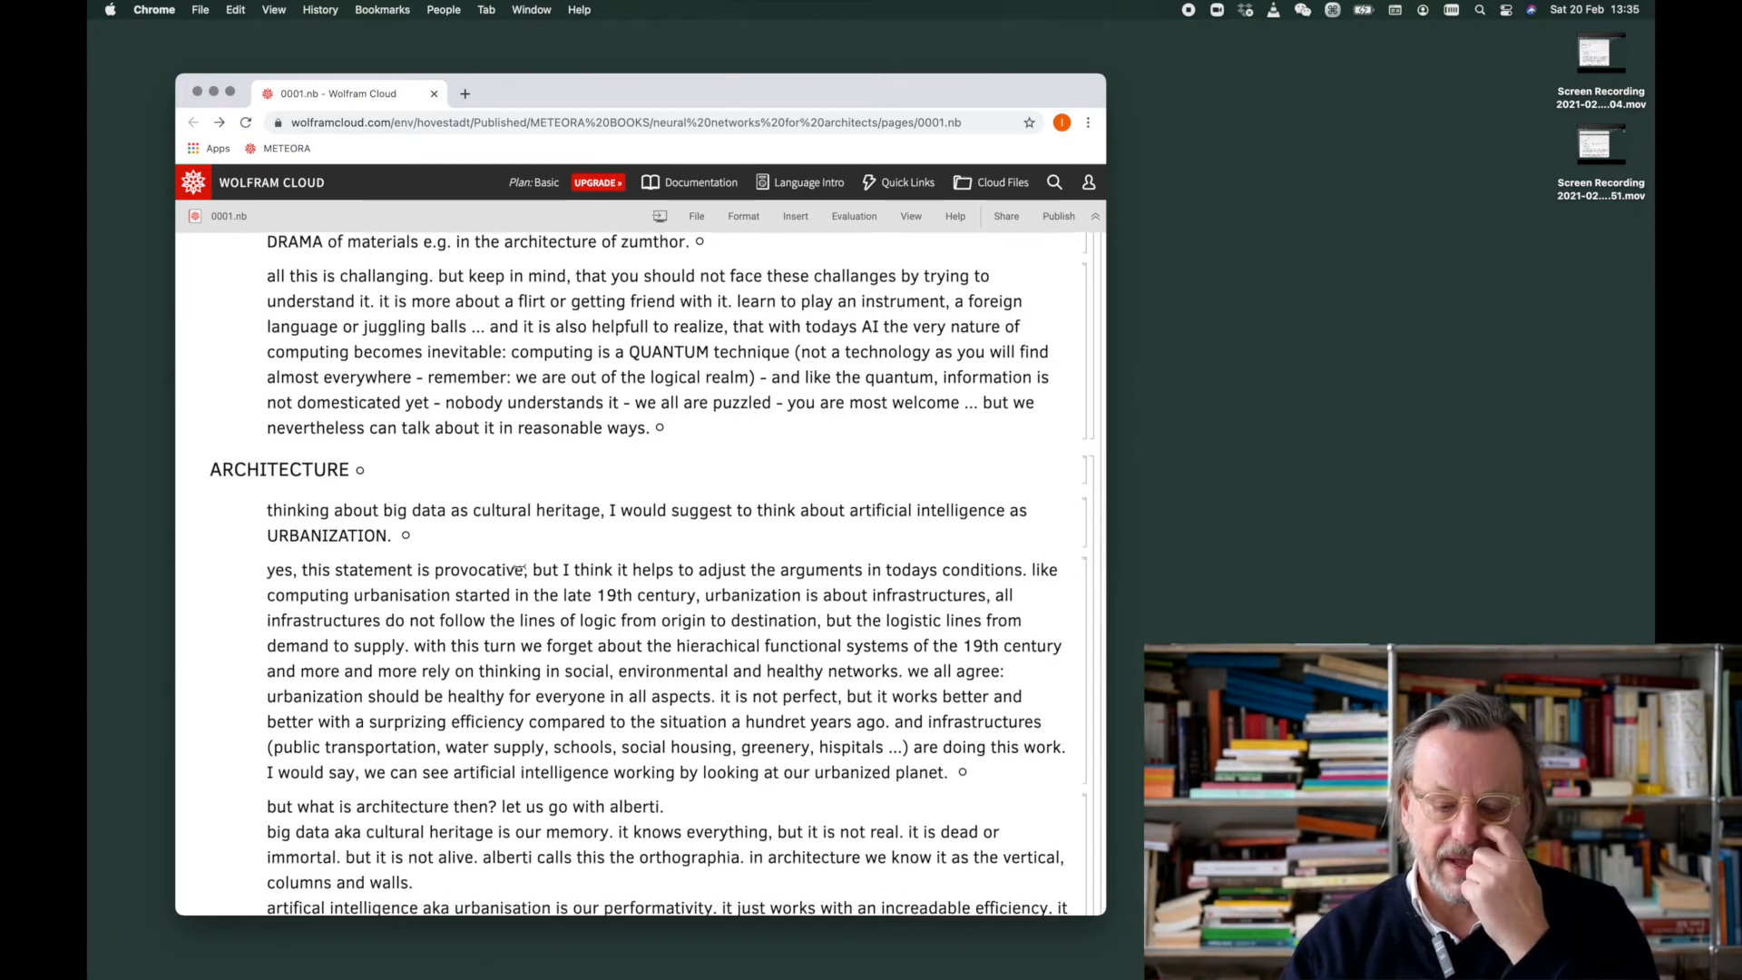
pyautogui.scroll(-3)
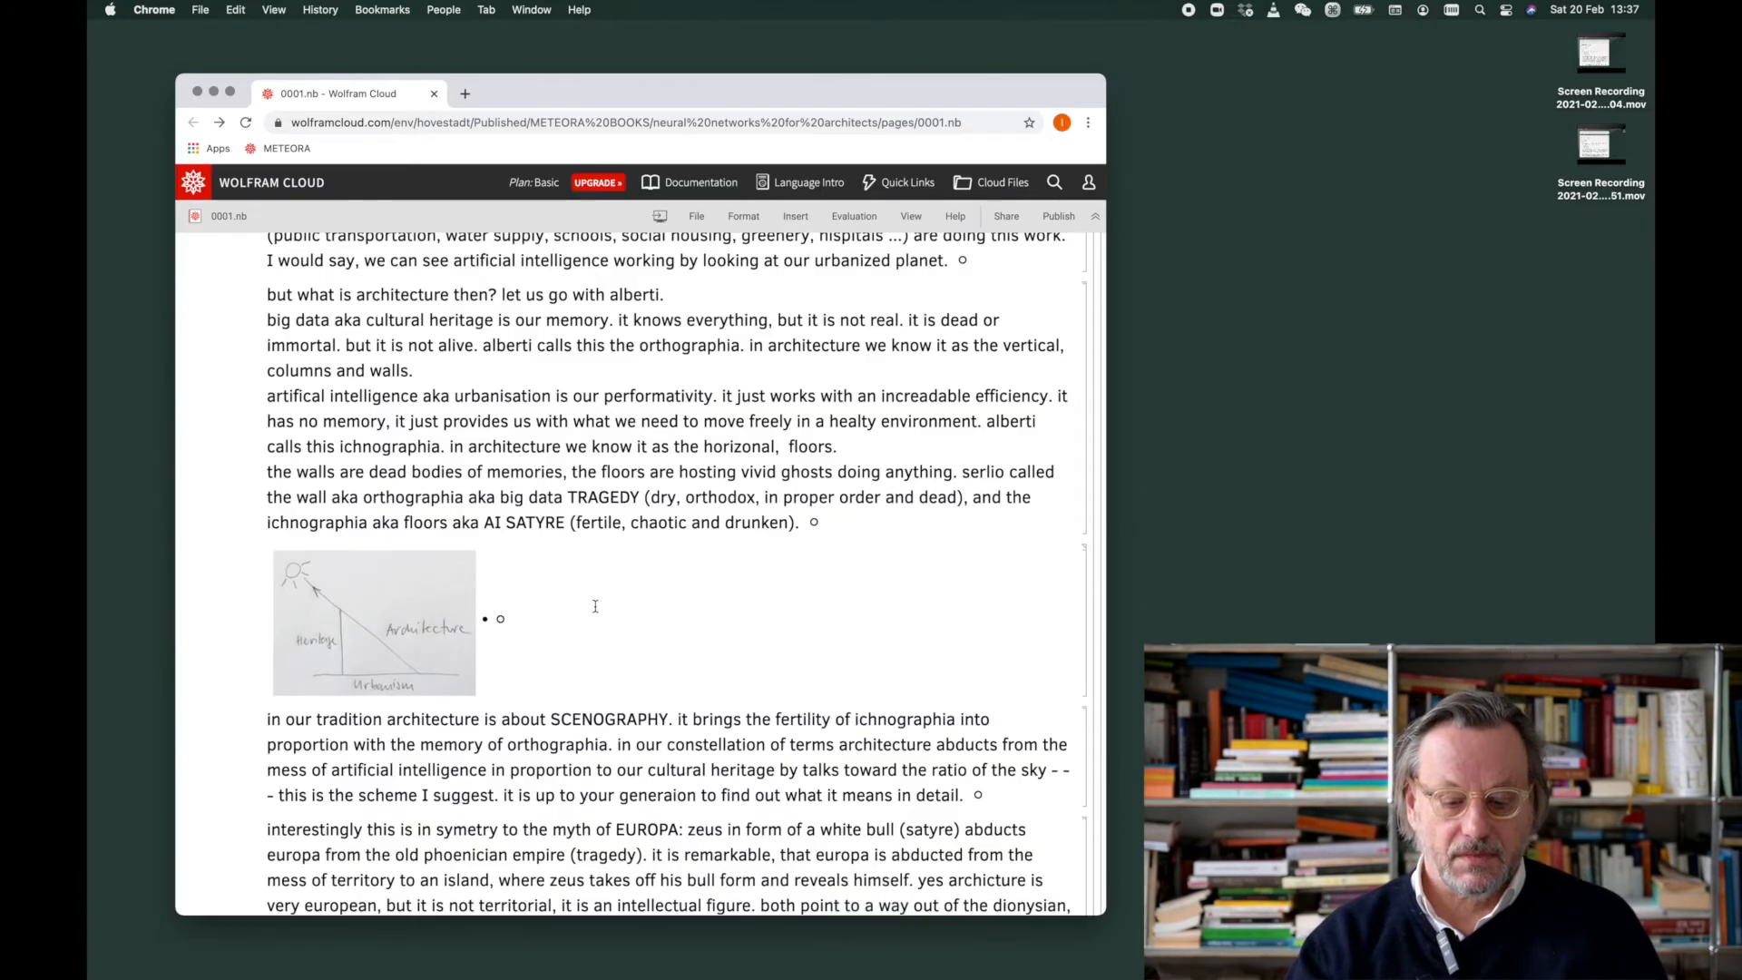
pyautogui.scroll(-3)
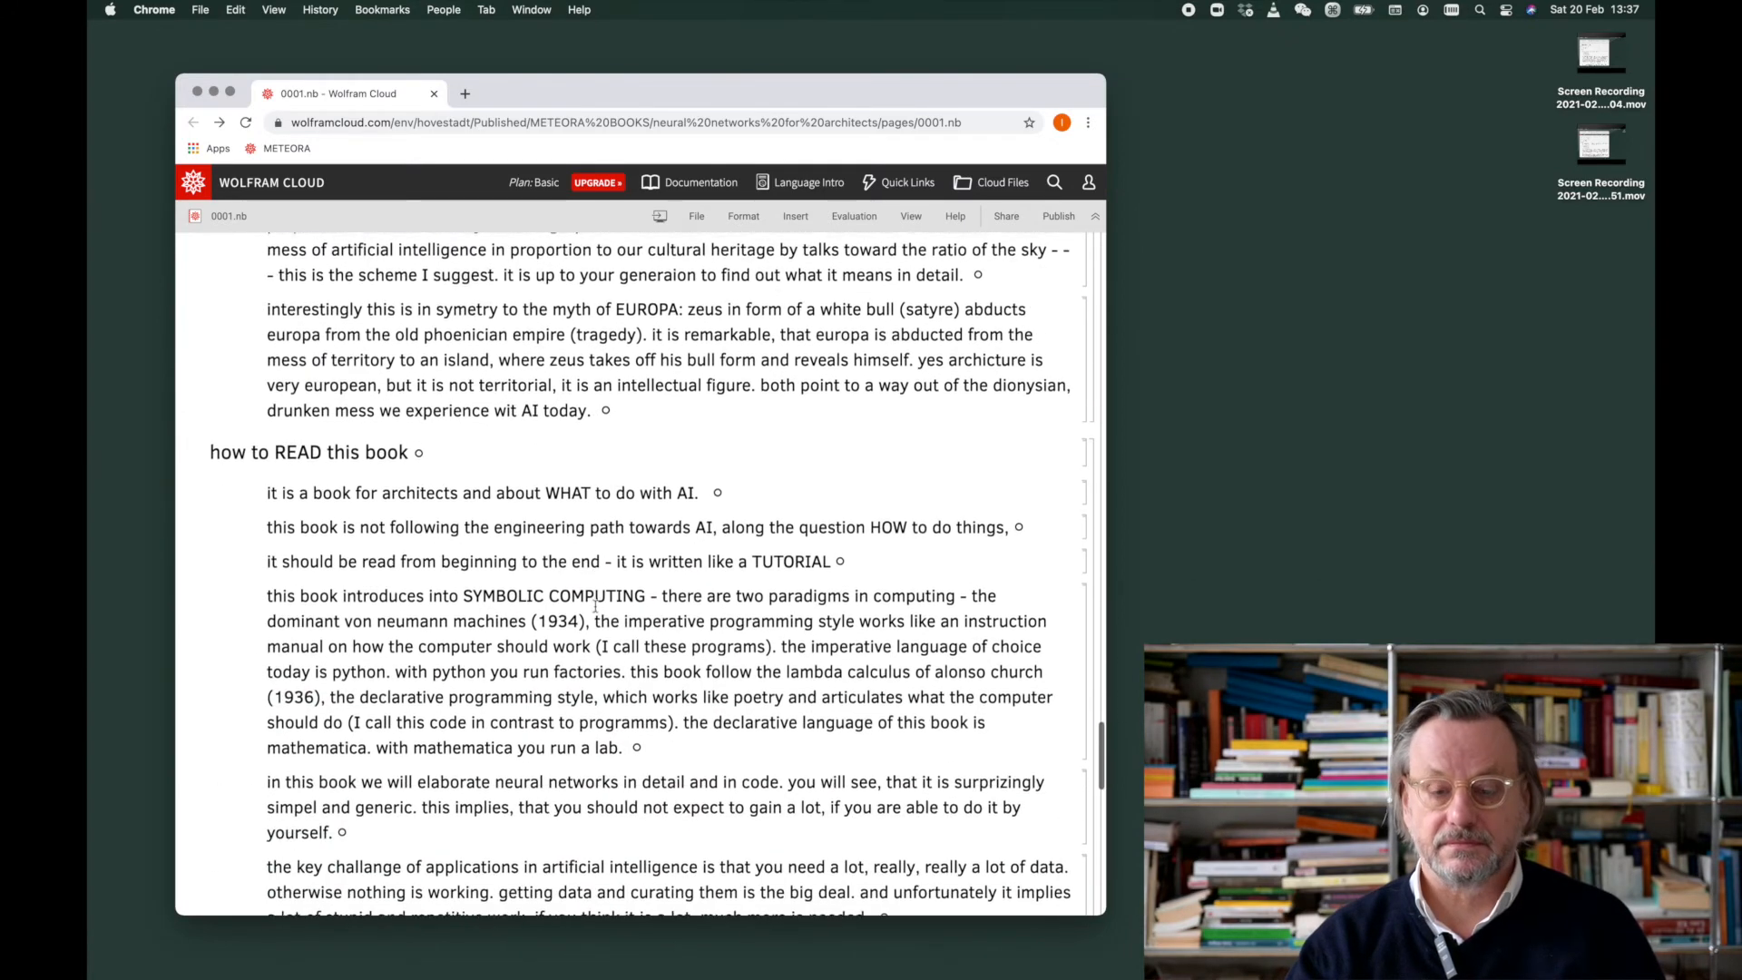
pyautogui.scroll(-3)
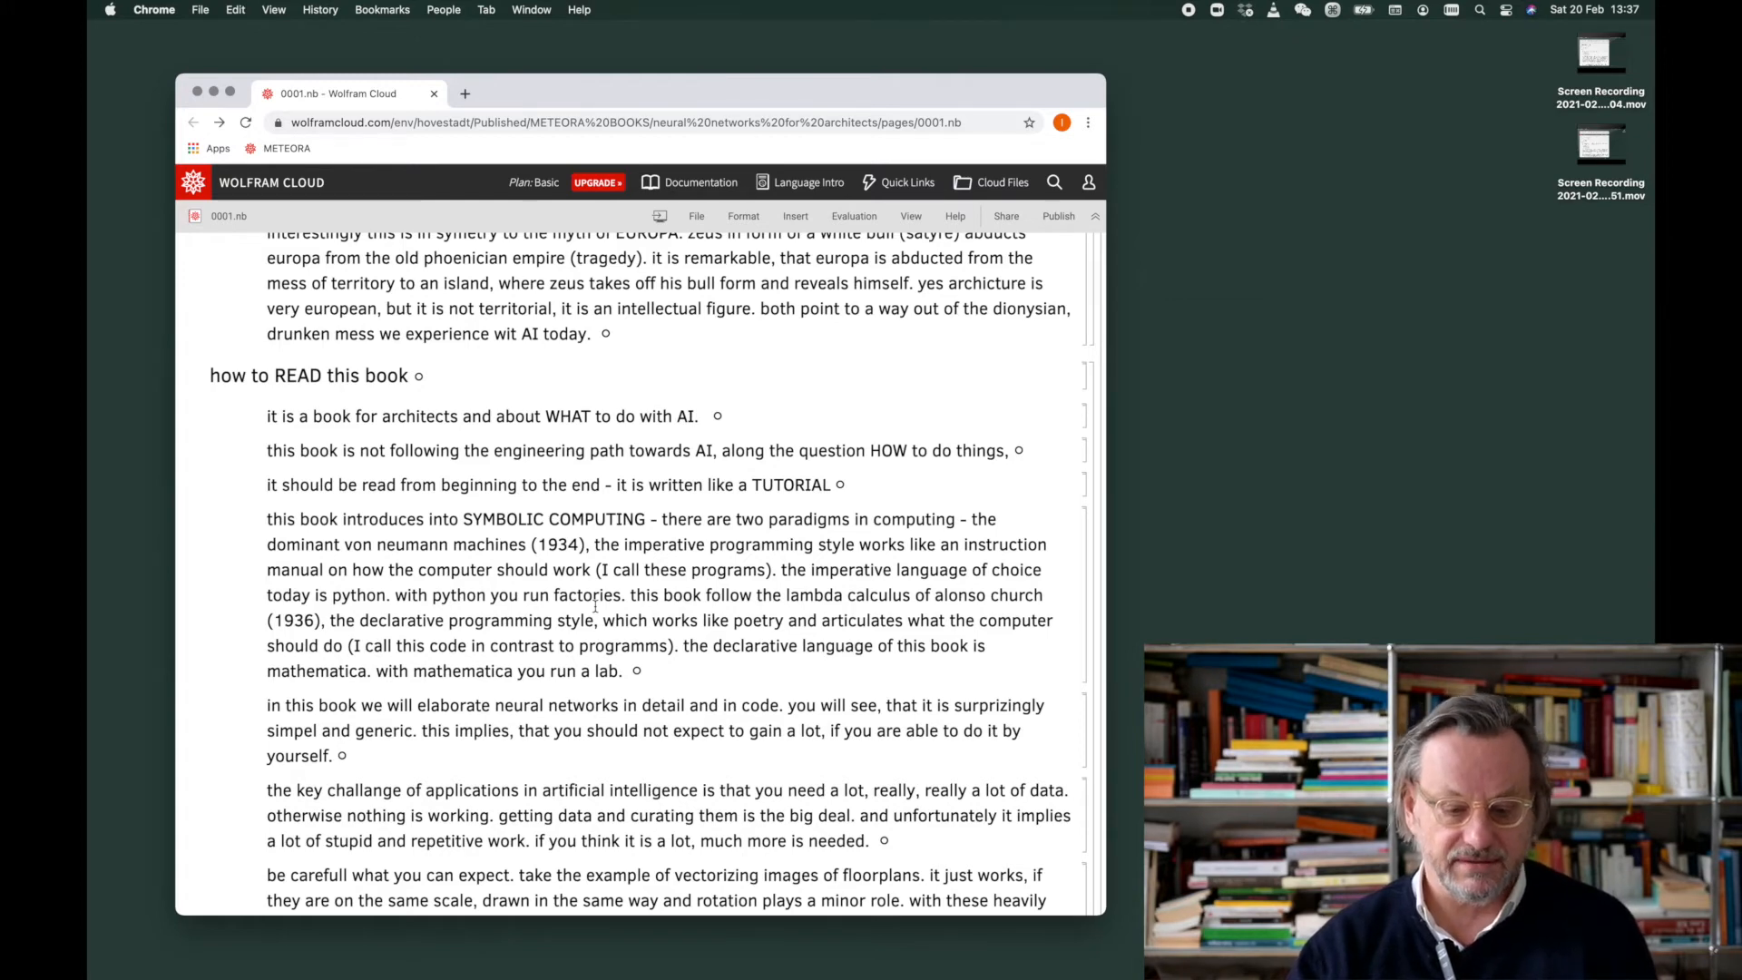
pyautogui.scroll(-3)
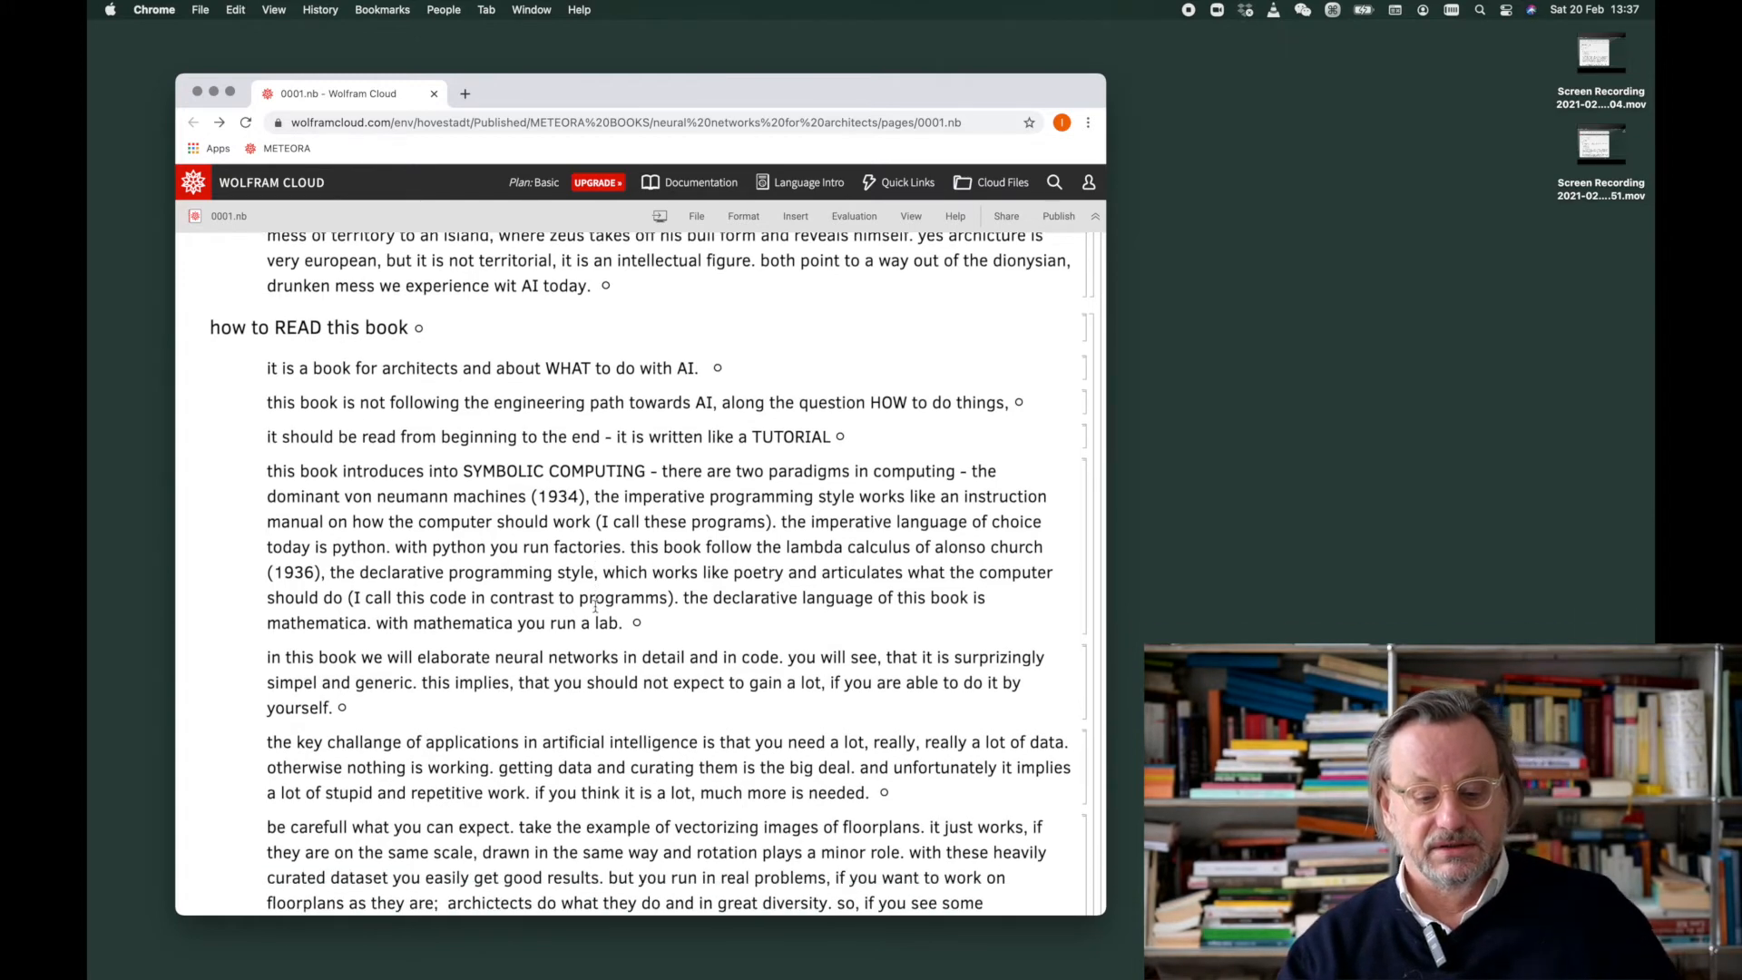
pyautogui.scroll(-3)
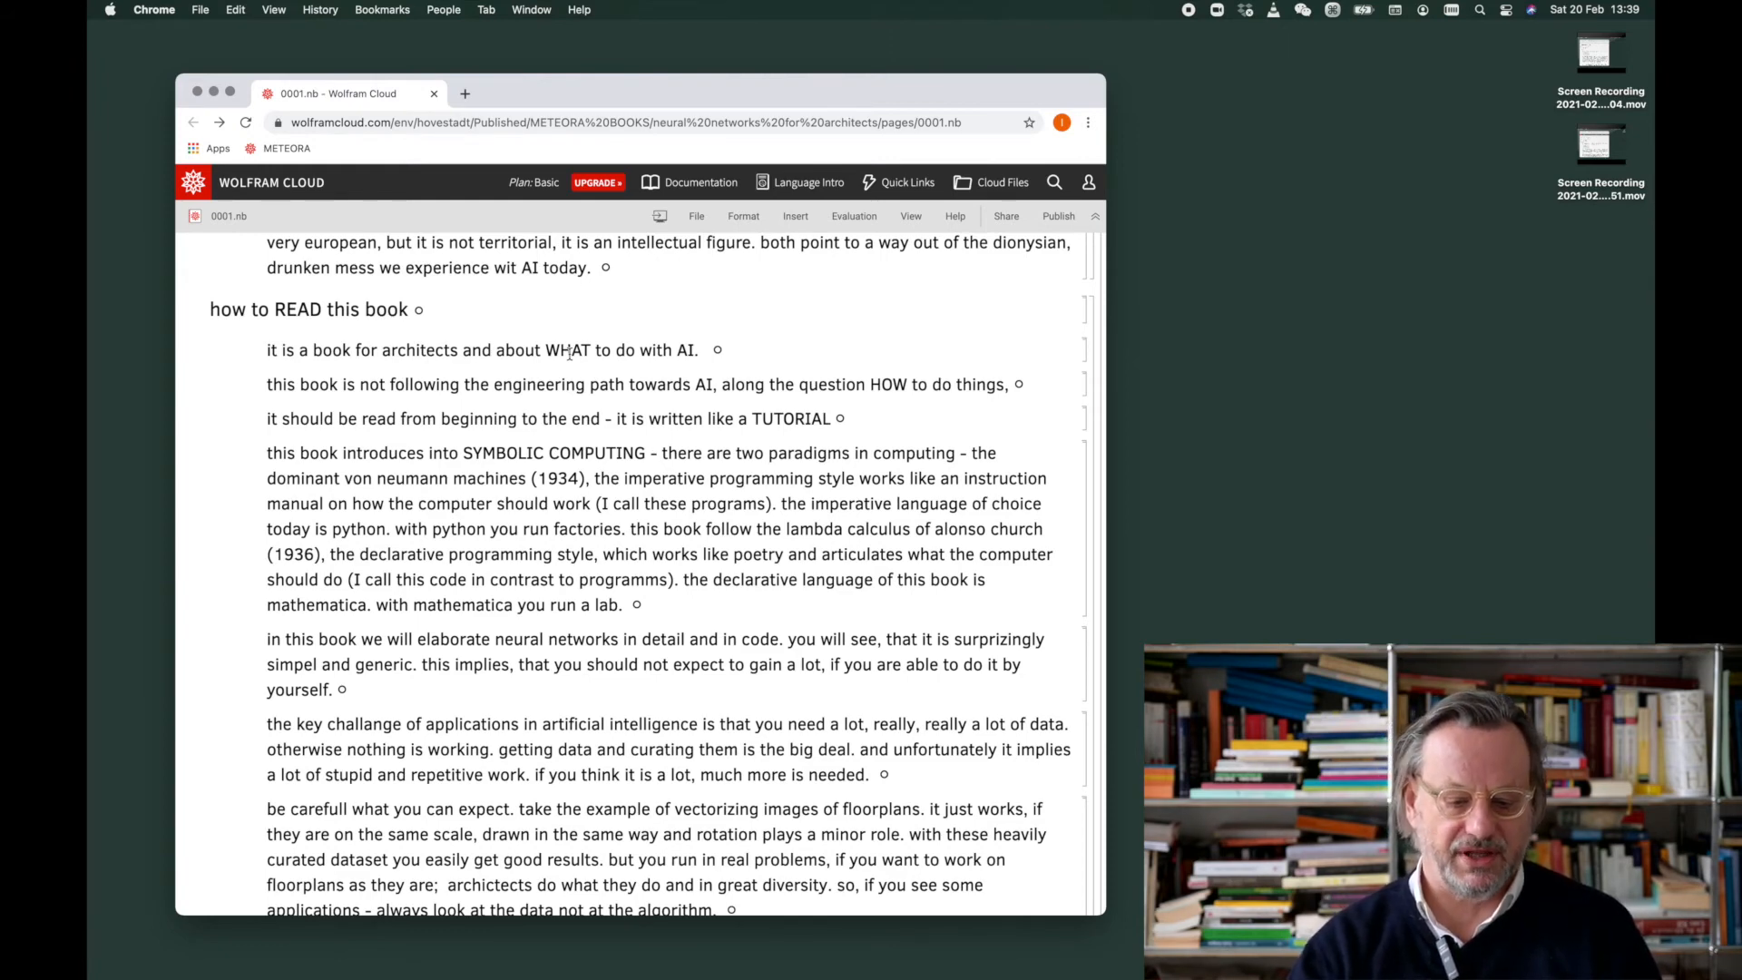
pyautogui.scroll(-3)
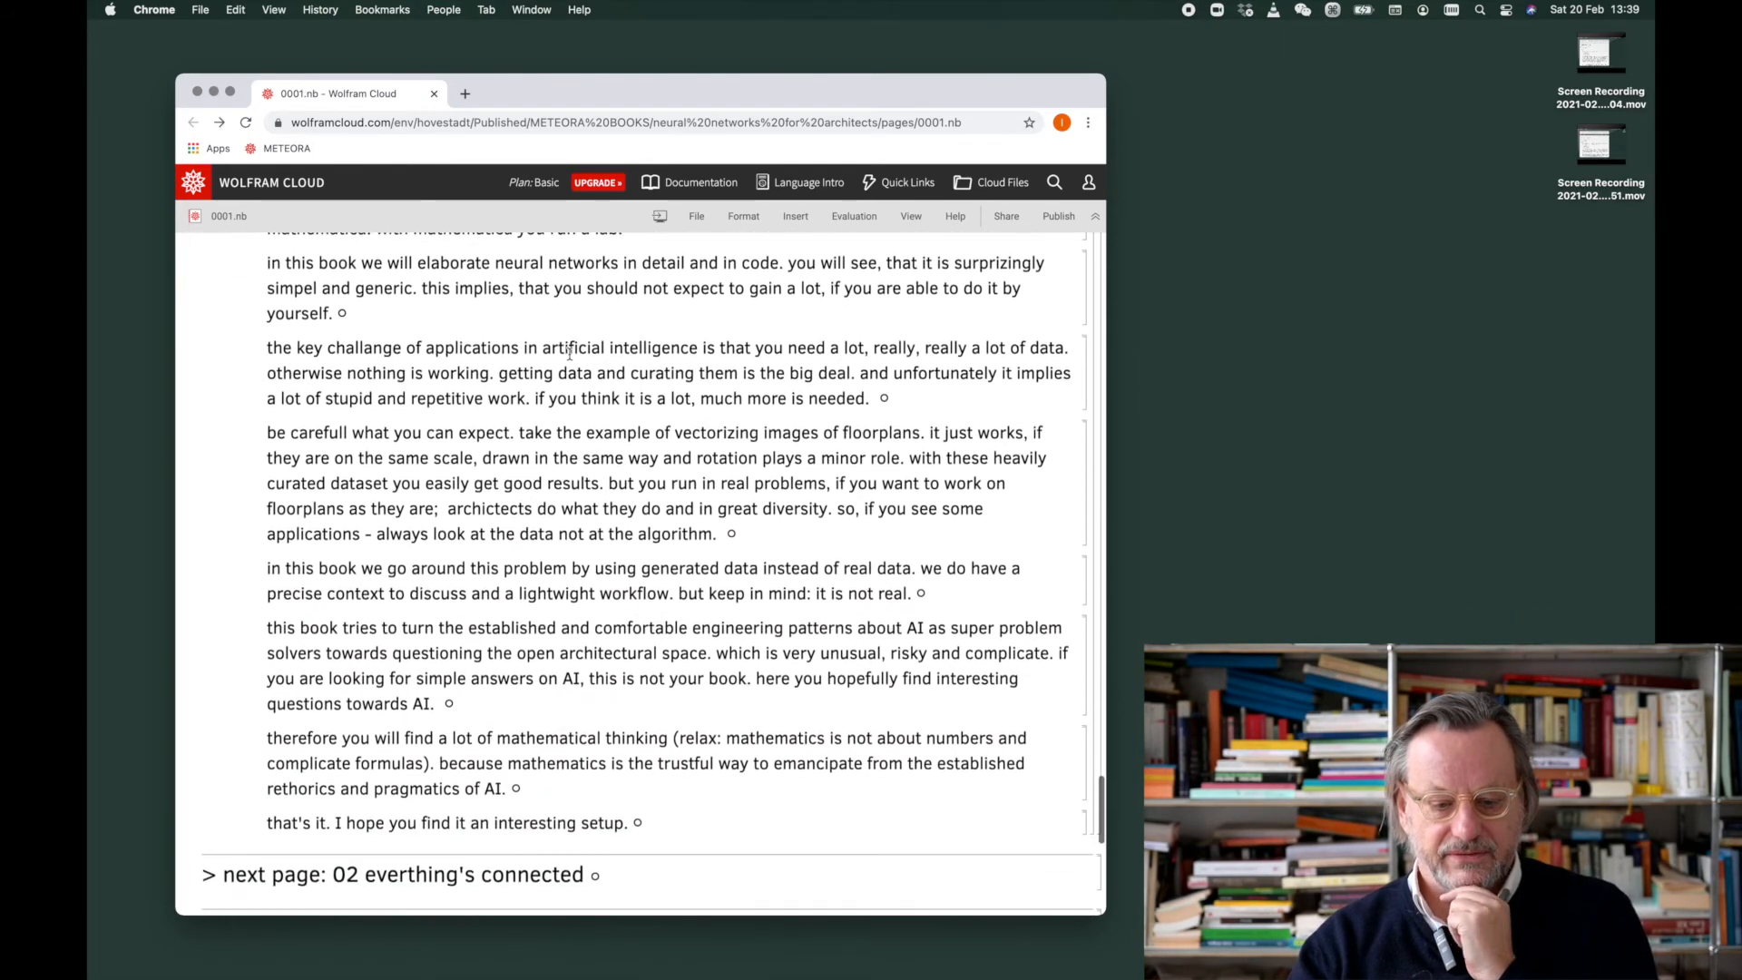
pyautogui.scroll(-3)
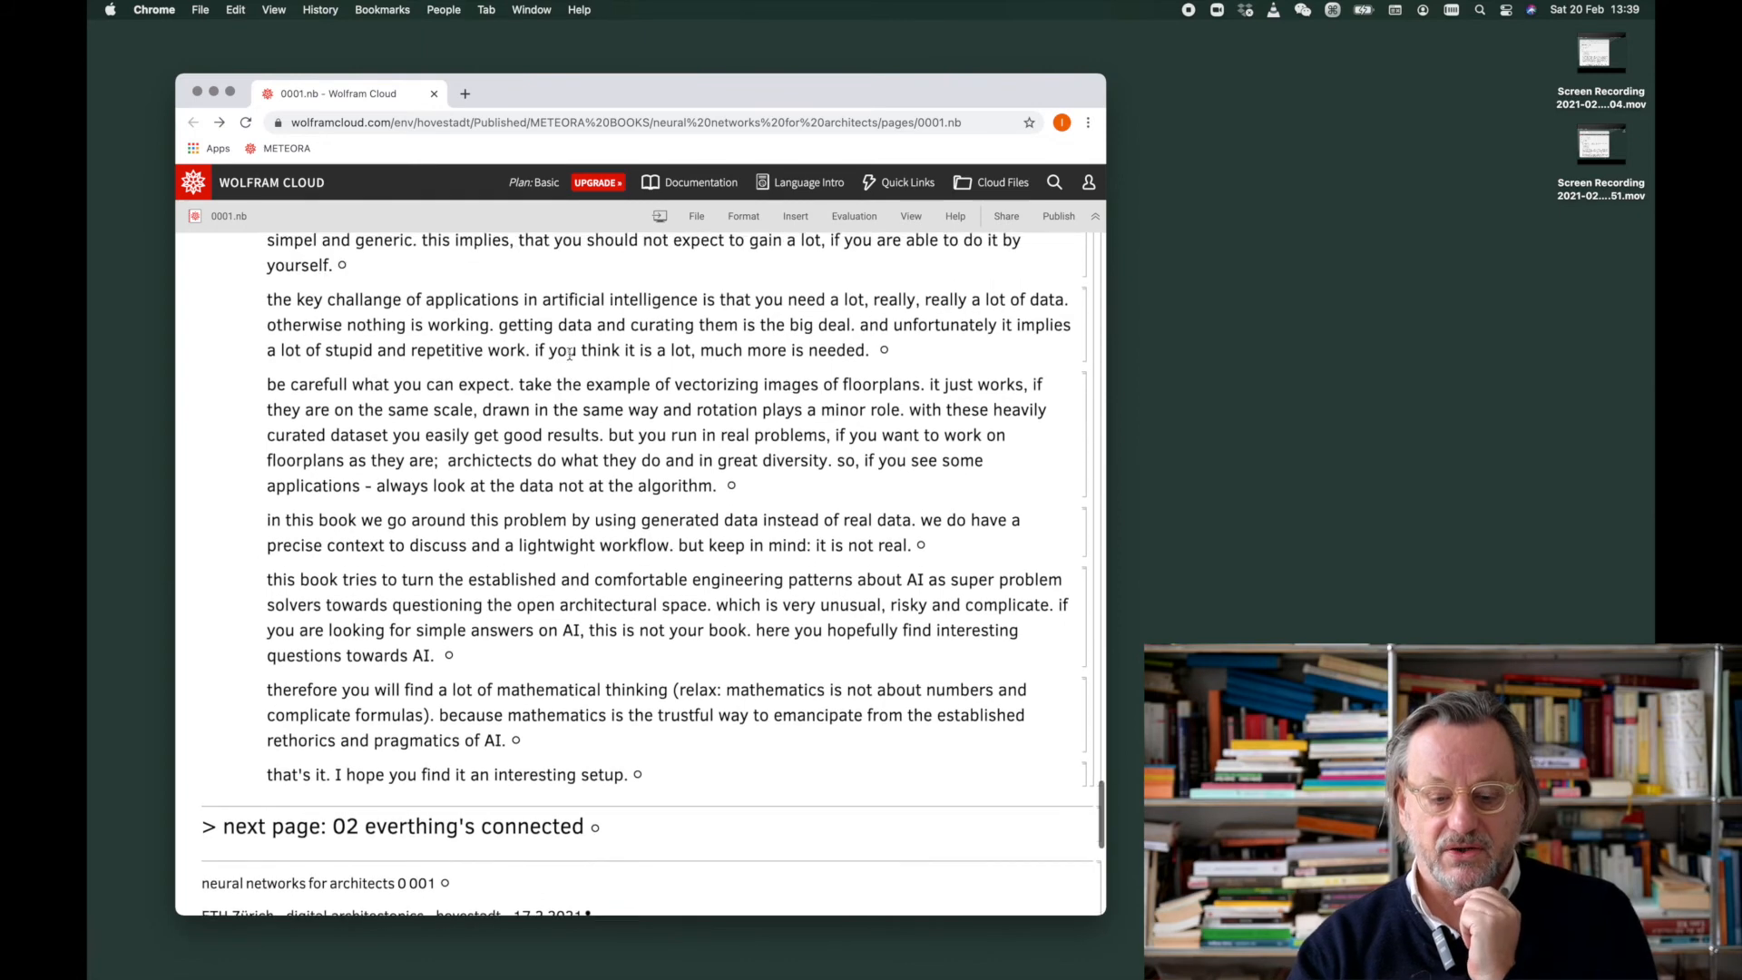
pyautogui.scroll(-3)
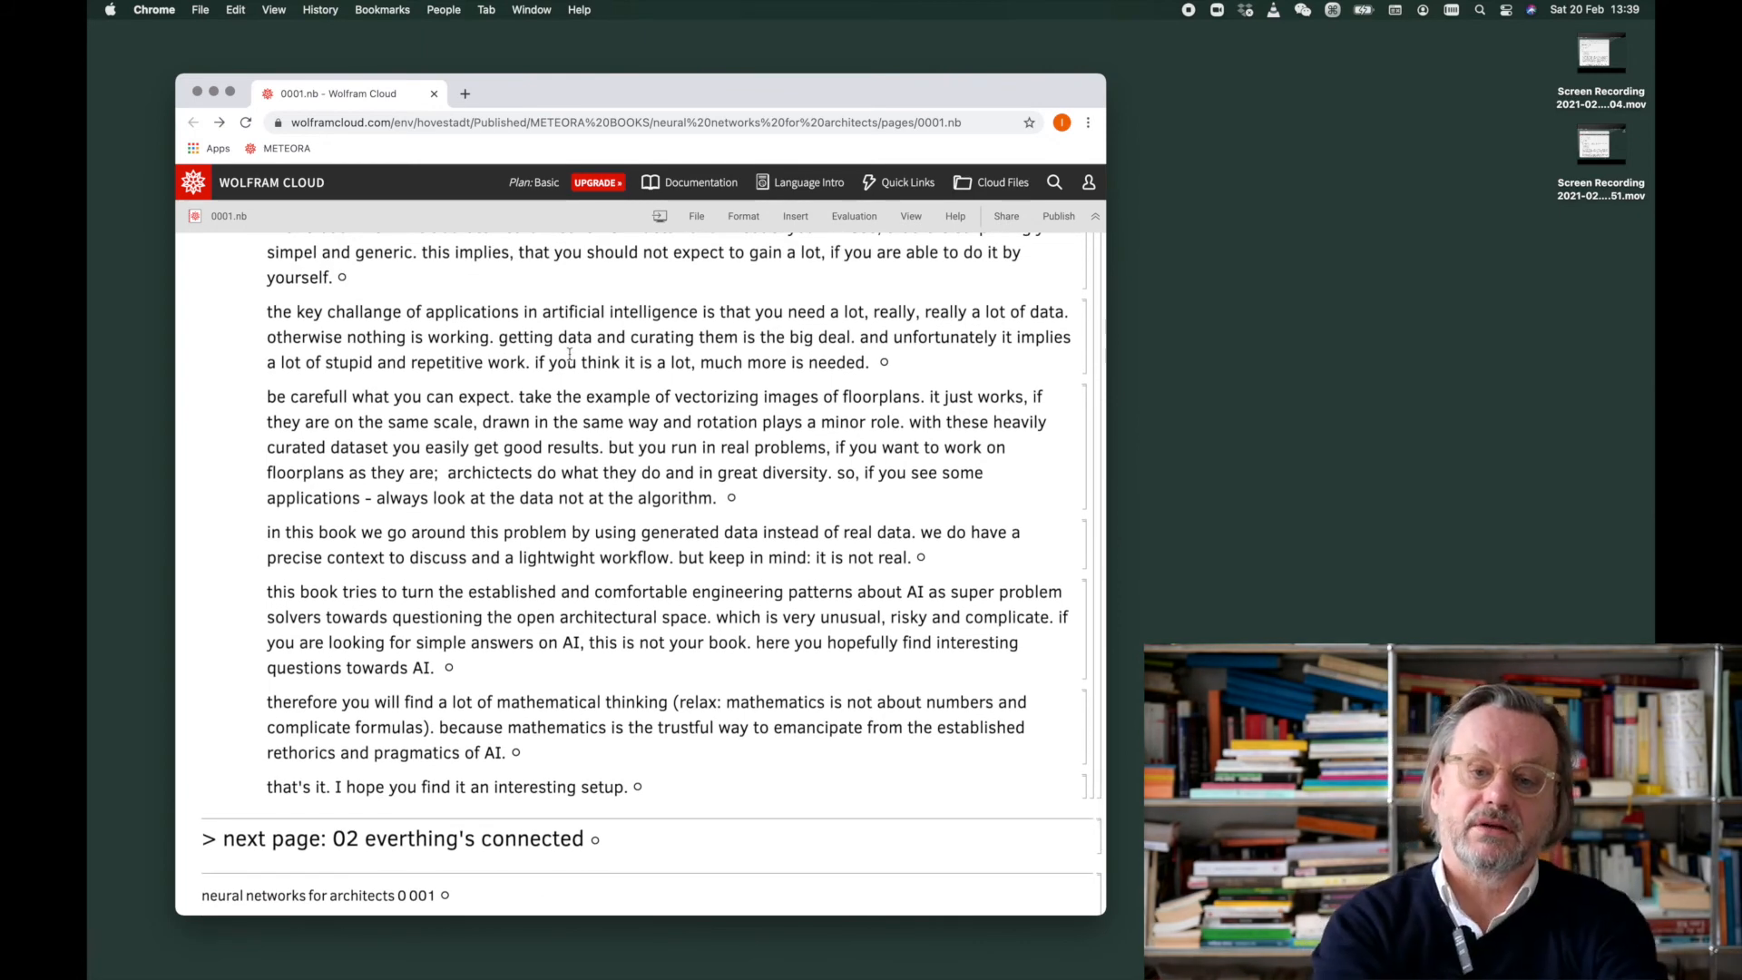